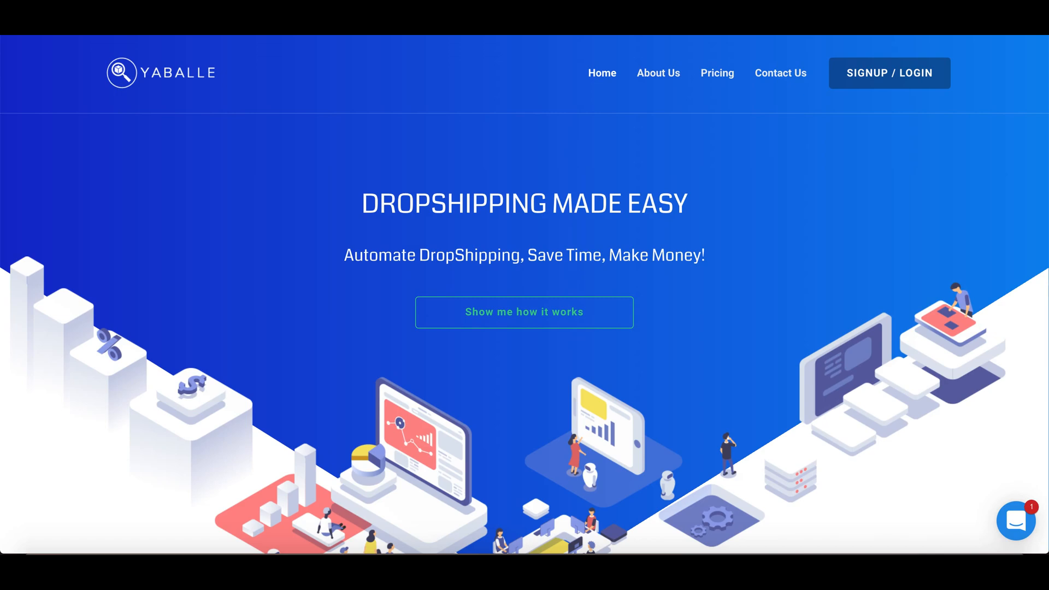
pyautogui.moveTo(830, 163)
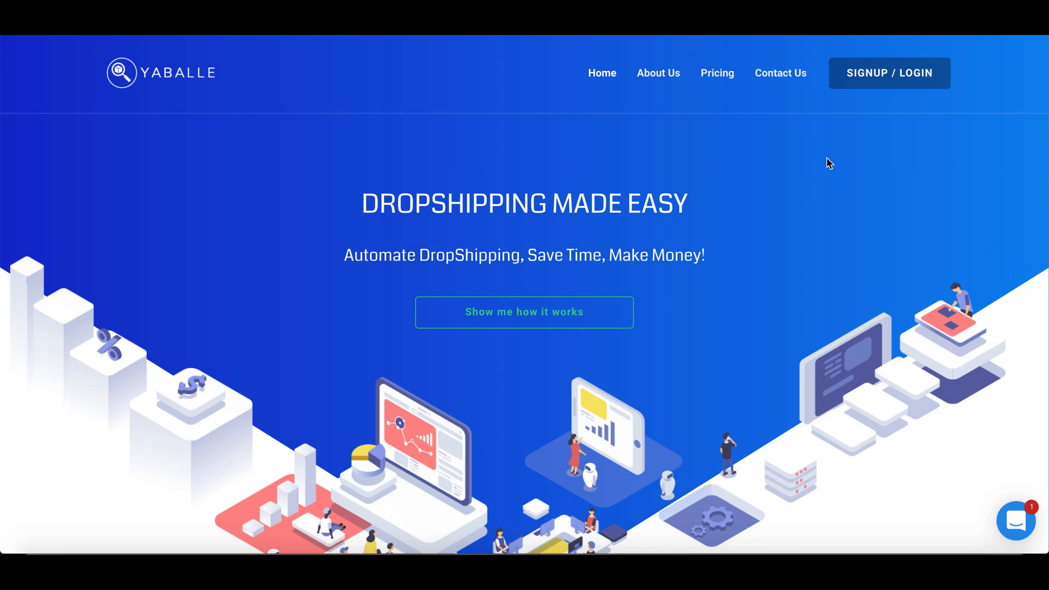
pyautogui.moveTo(577, 337)
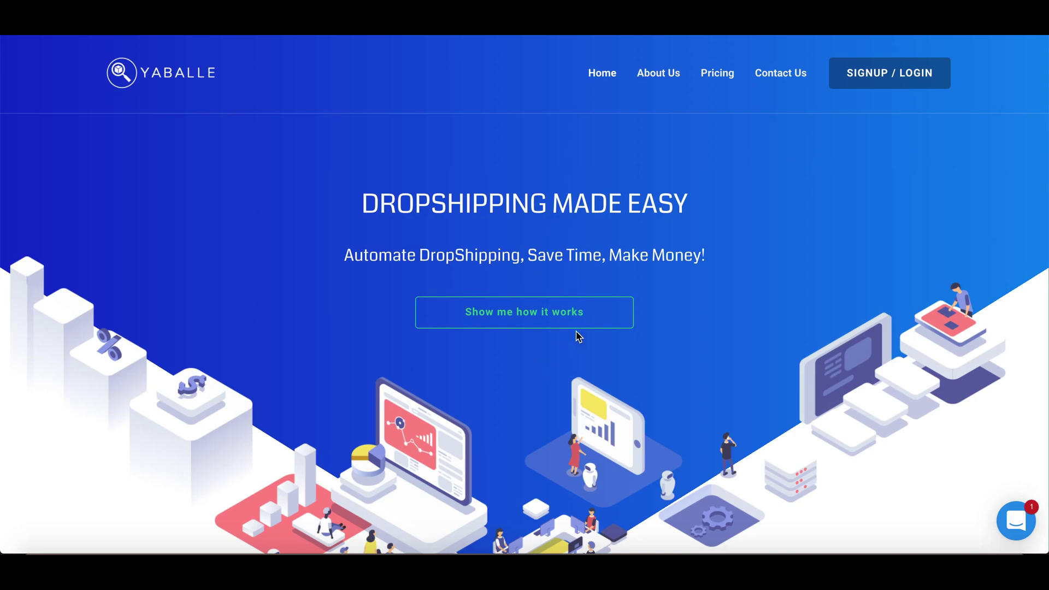
pyautogui.moveTo(818, 156)
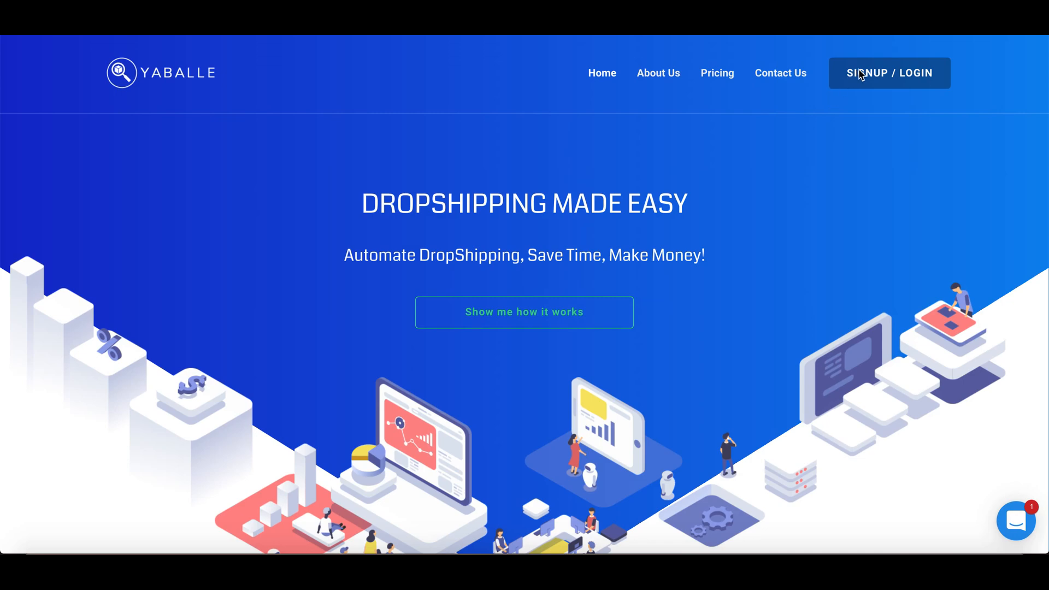
pyautogui.moveTo(897, 149)
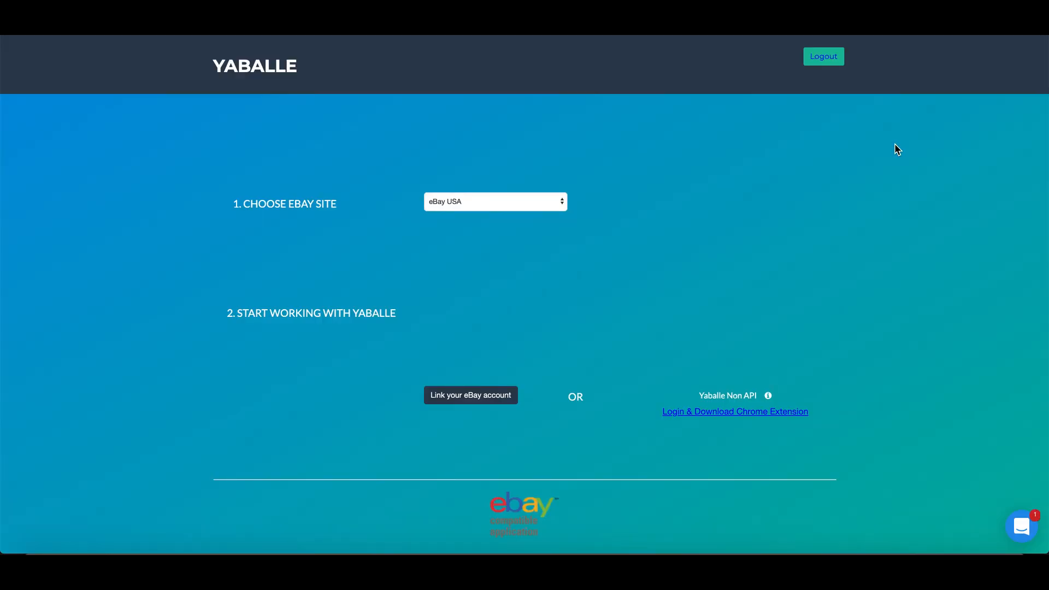
pyautogui.moveTo(371, 226)
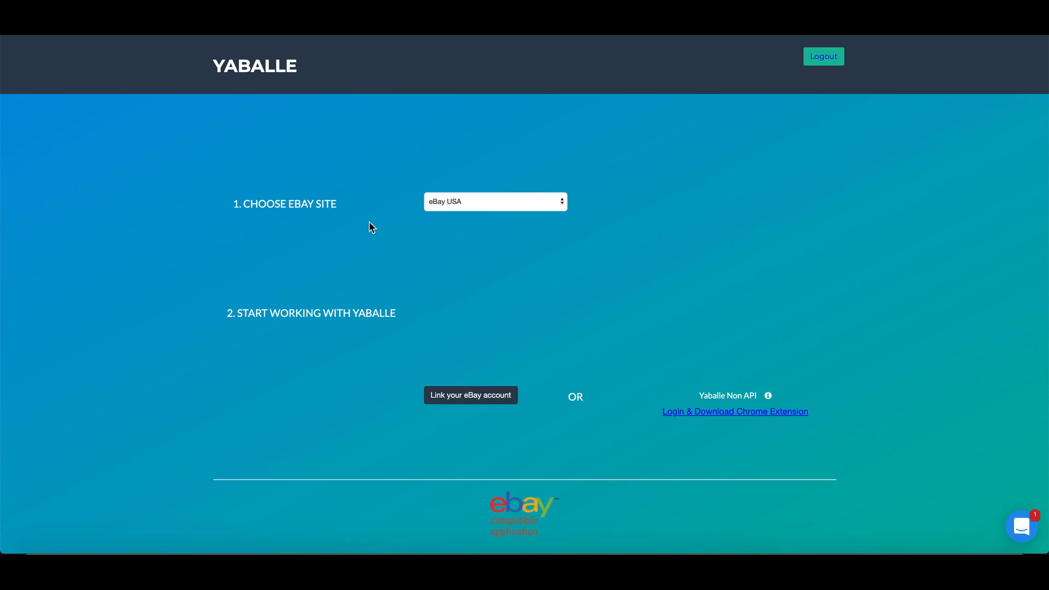
pyautogui.click(495, 202)
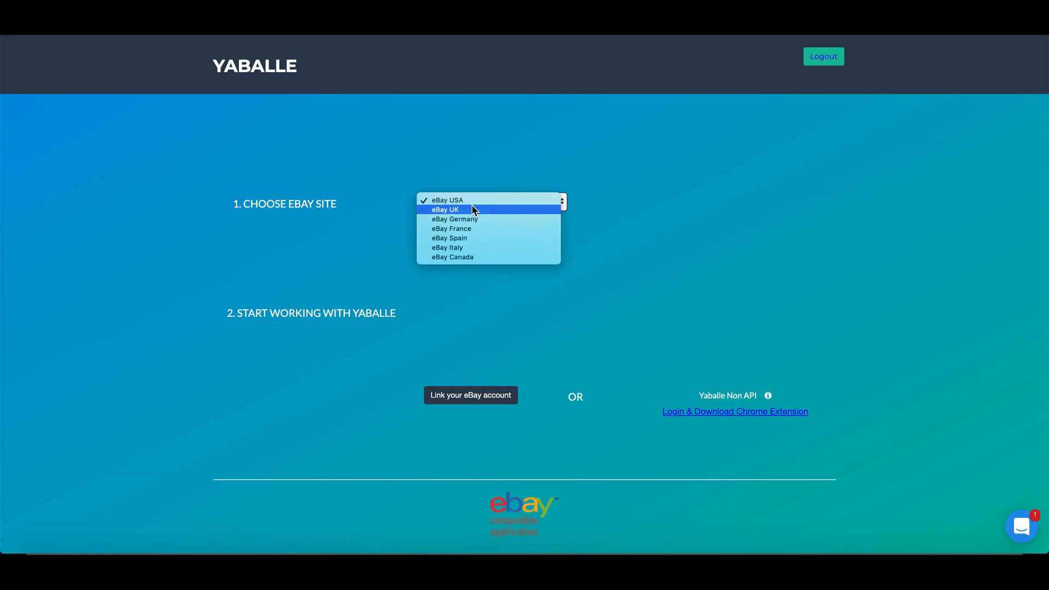
pyautogui.moveTo(528, 253)
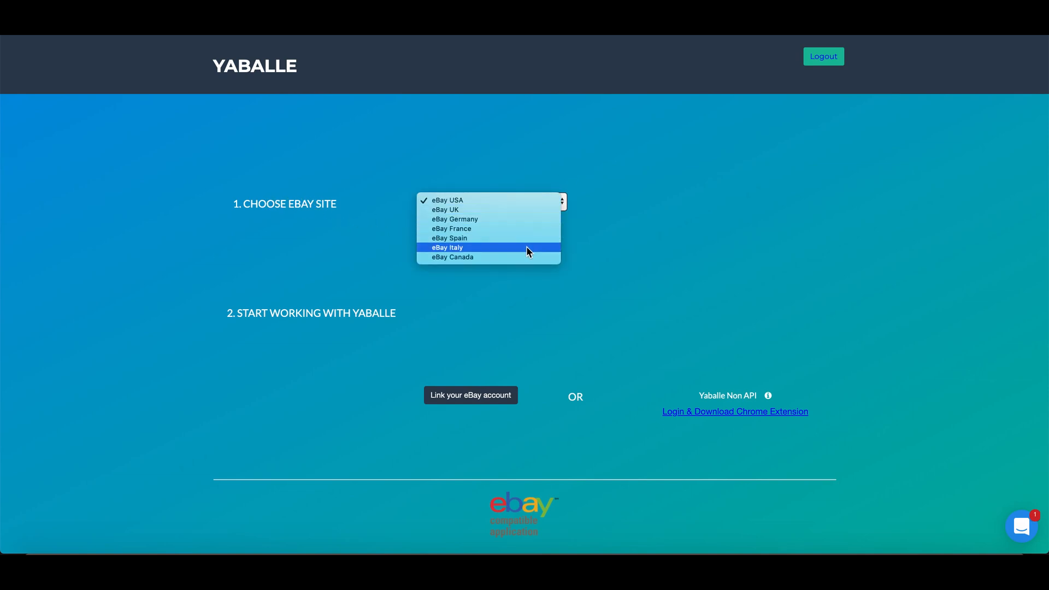
pyautogui.moveTo(567, 299)
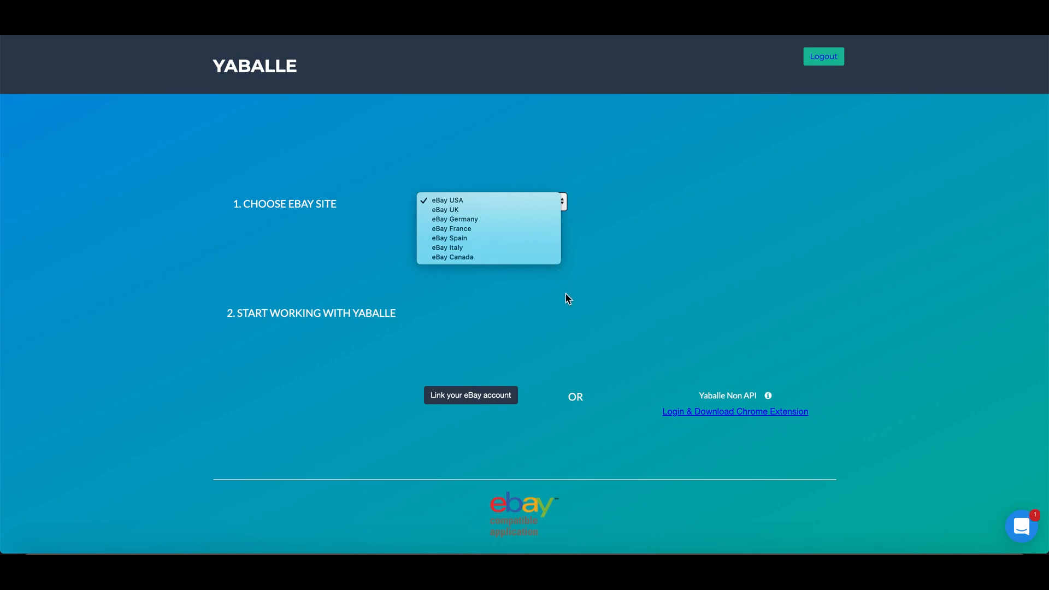
pyautogui.click(448, 200)
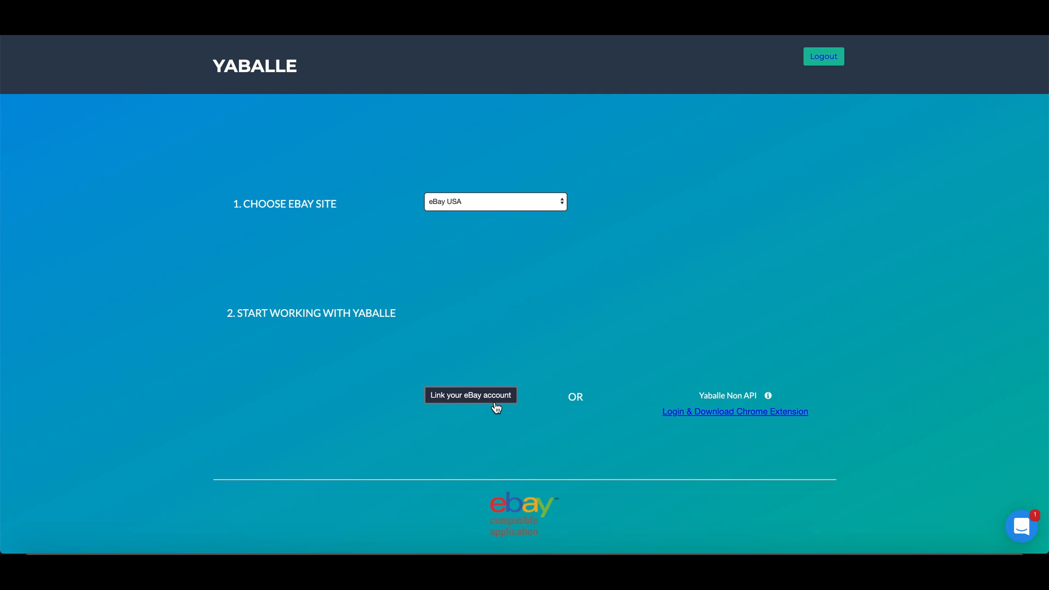
pyautogui.moveTo(718, 406)
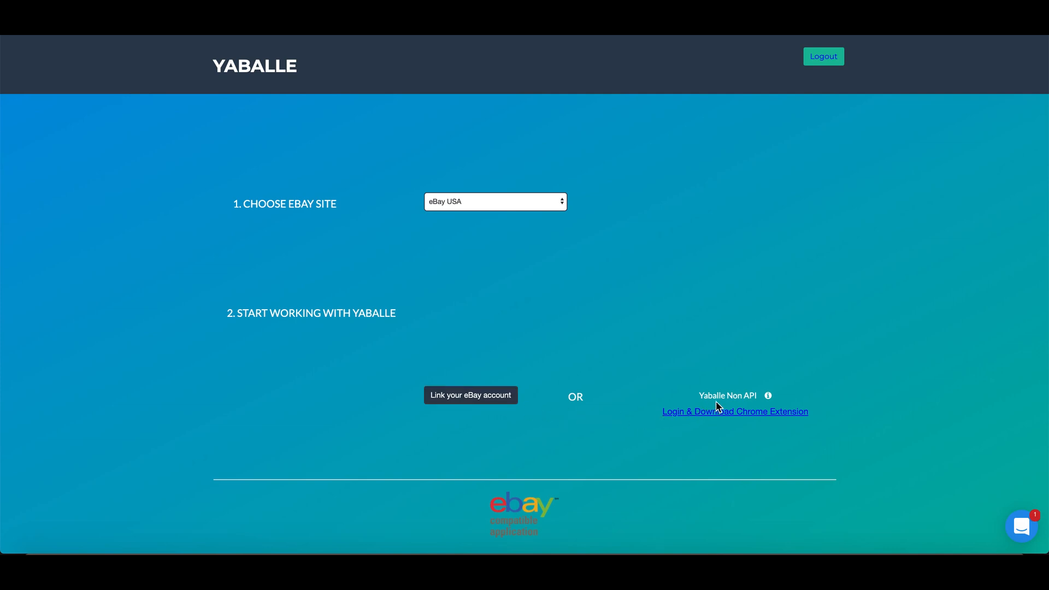
pyautogui.moveTo(773, 405)
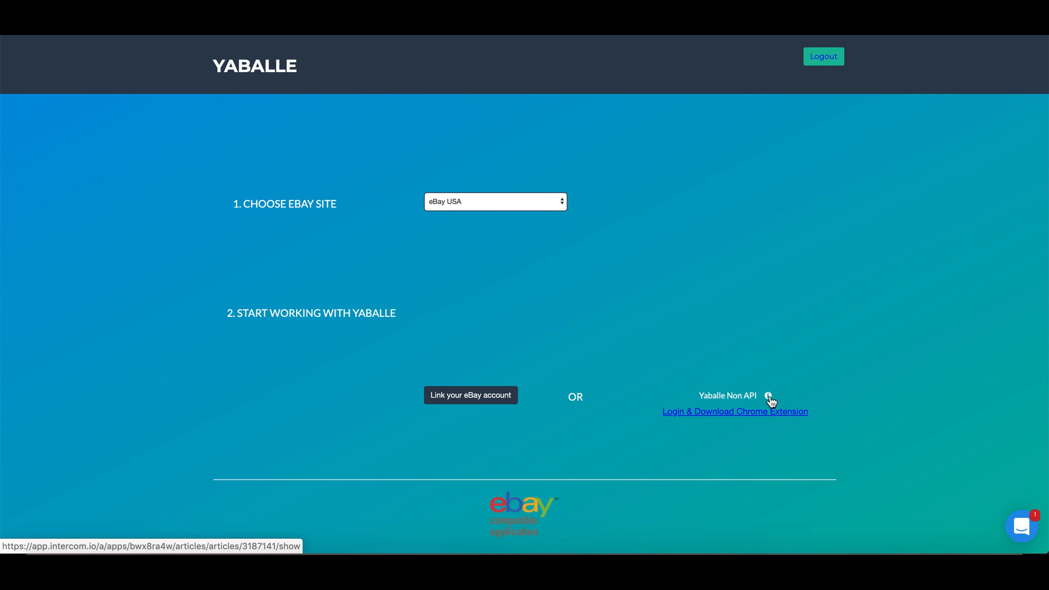
pyautogui.moveTo(803, 412)
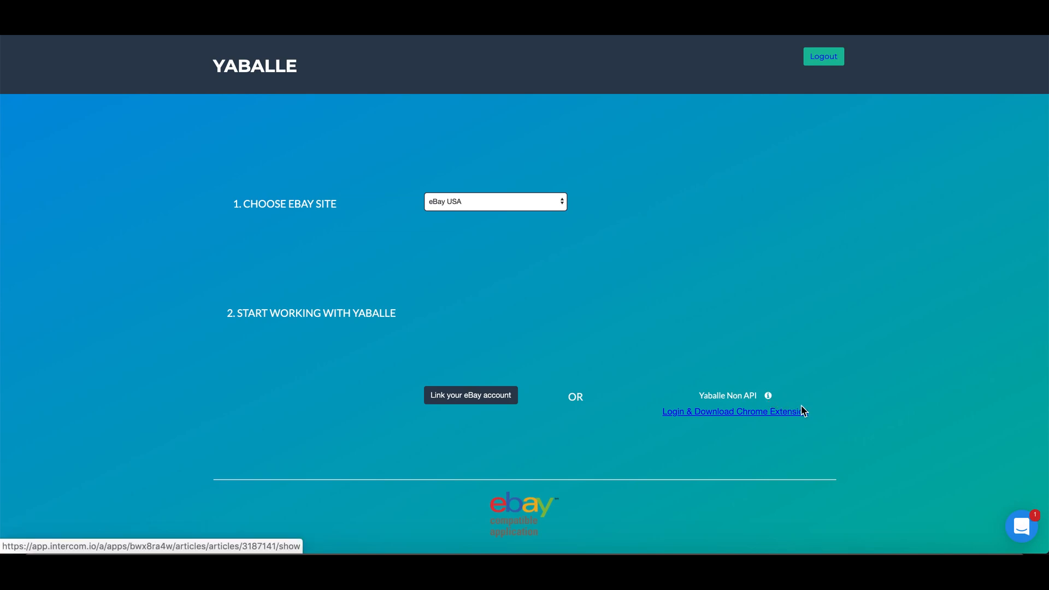
pyautogui.moveTo(791, 403)
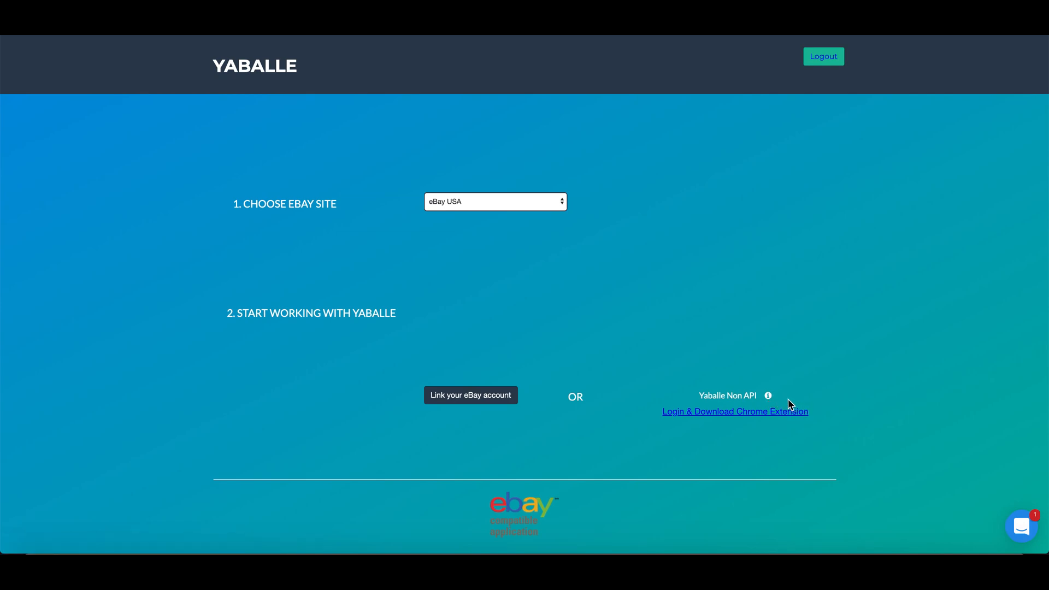
pyautogui.moveTo(740, 427)
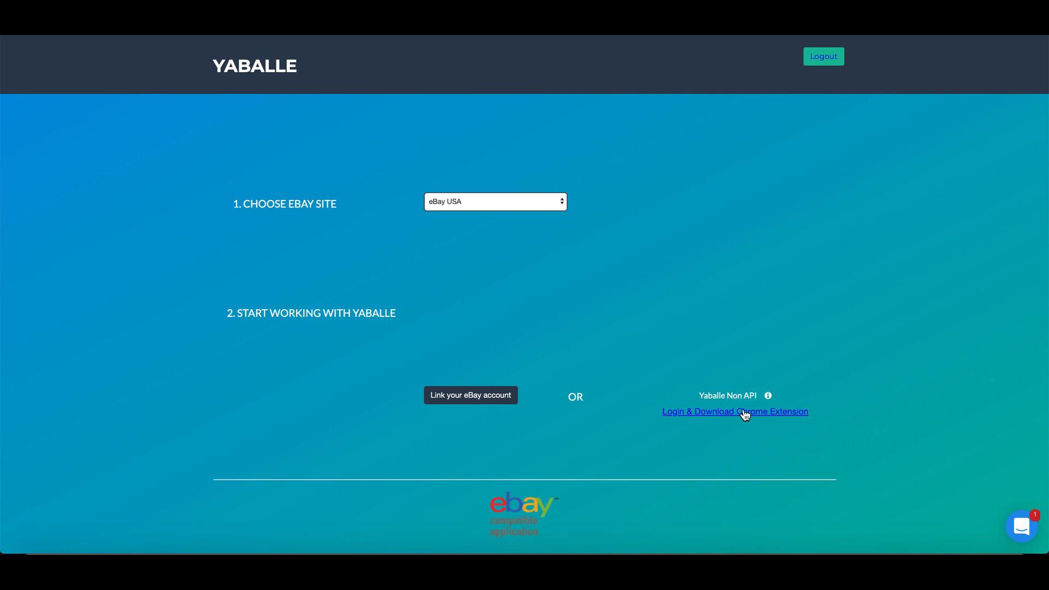
pyautogui.moveTo(714, 418)
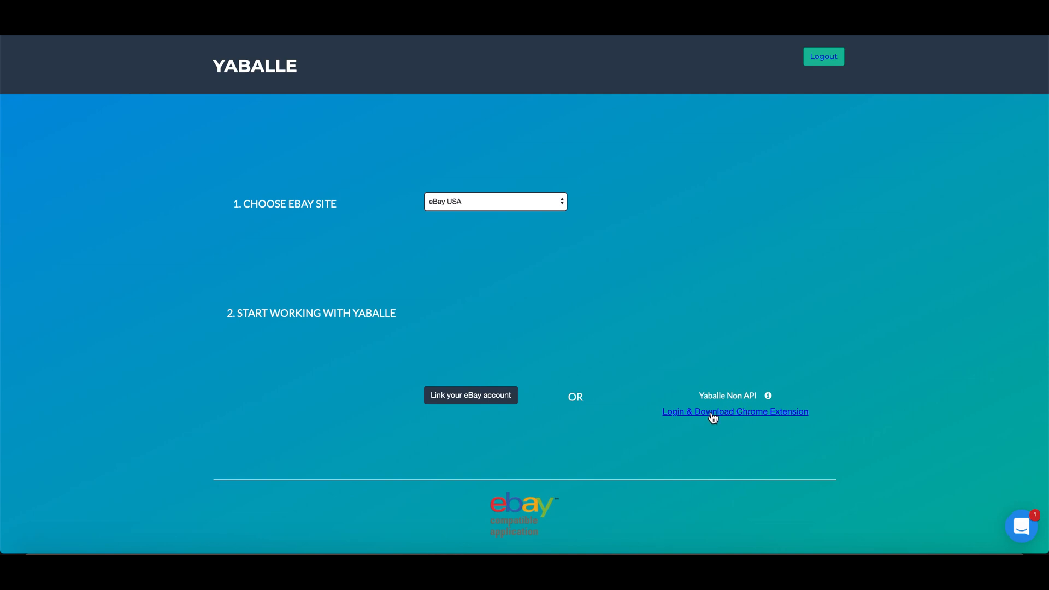
pyautogui.moveTo(707, 417)
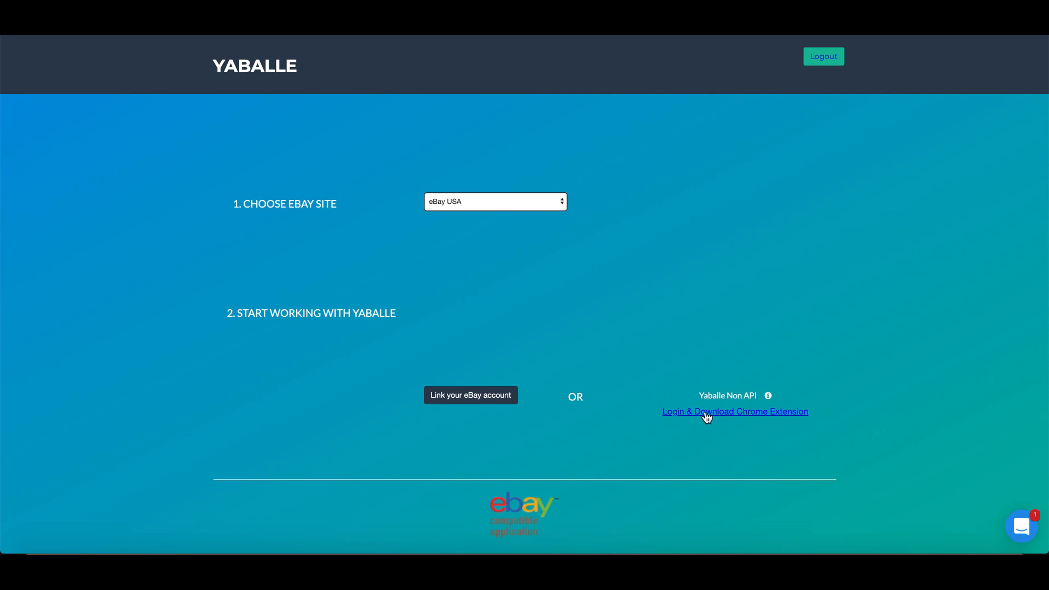
# - Open the Yaballe extension's Chrome Web Store listing via the non-API login and download link
pyautogui.click(735, 411)
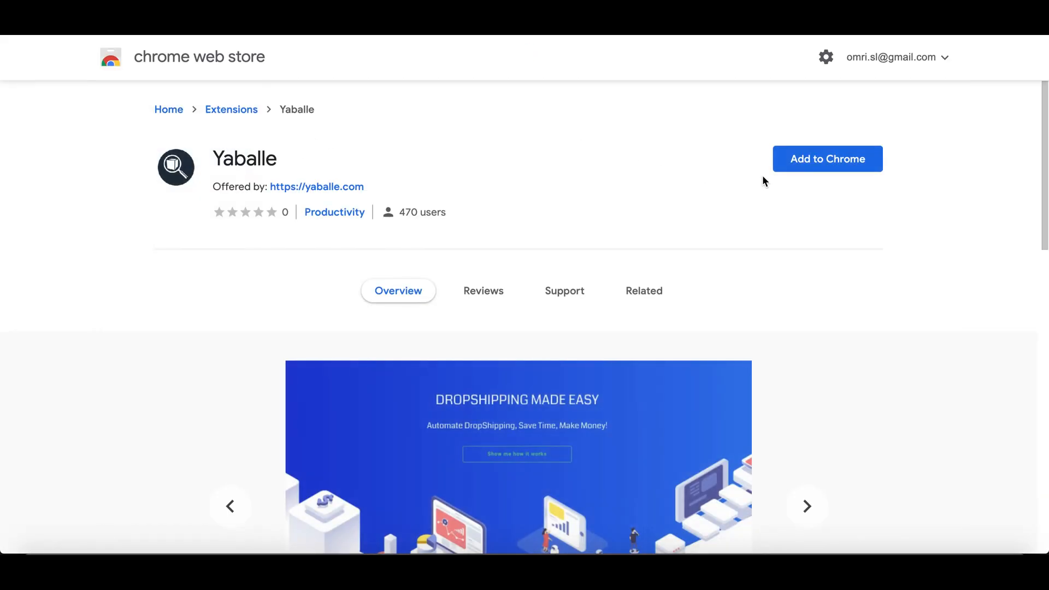
pyautogui.moveTo(841, 158)
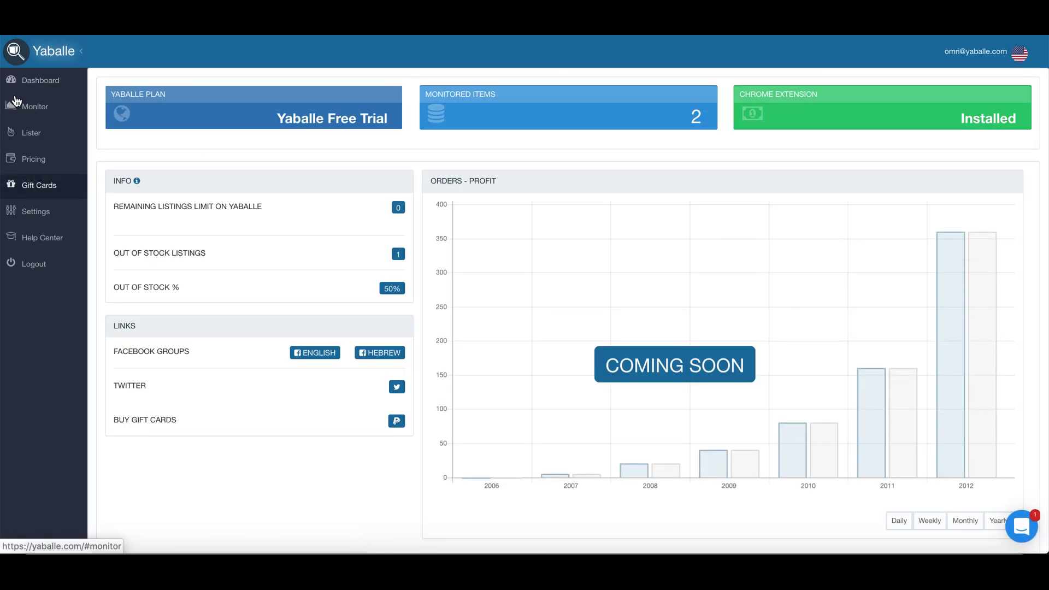
pyautogui.moveTo(49, 137)
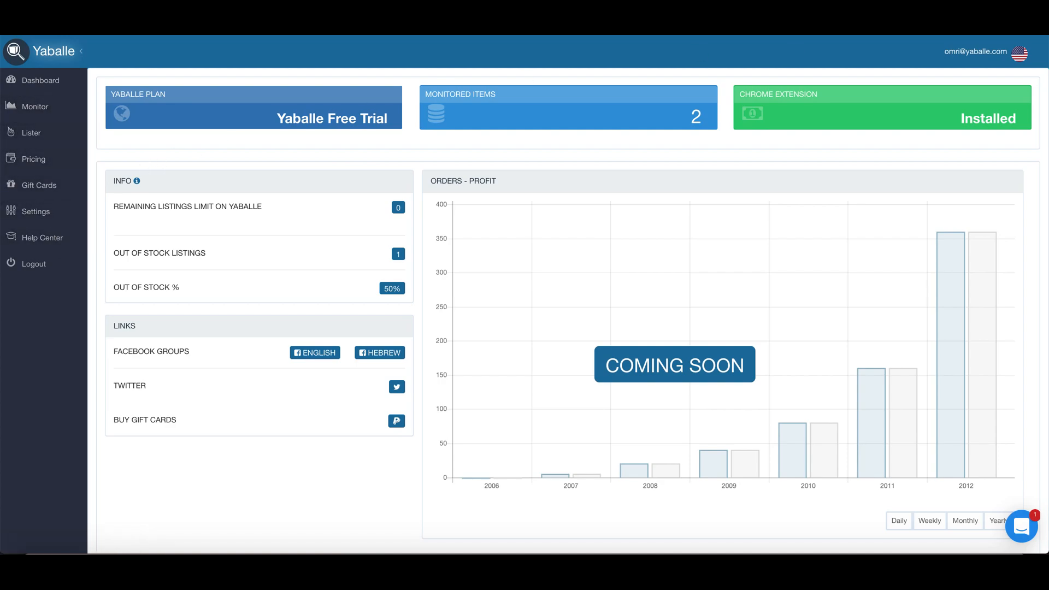
# - Open the Auto Lister and scroll to the Aromatherapy category suggestions under Health & Beauty
pyautogui.click(31, 132)
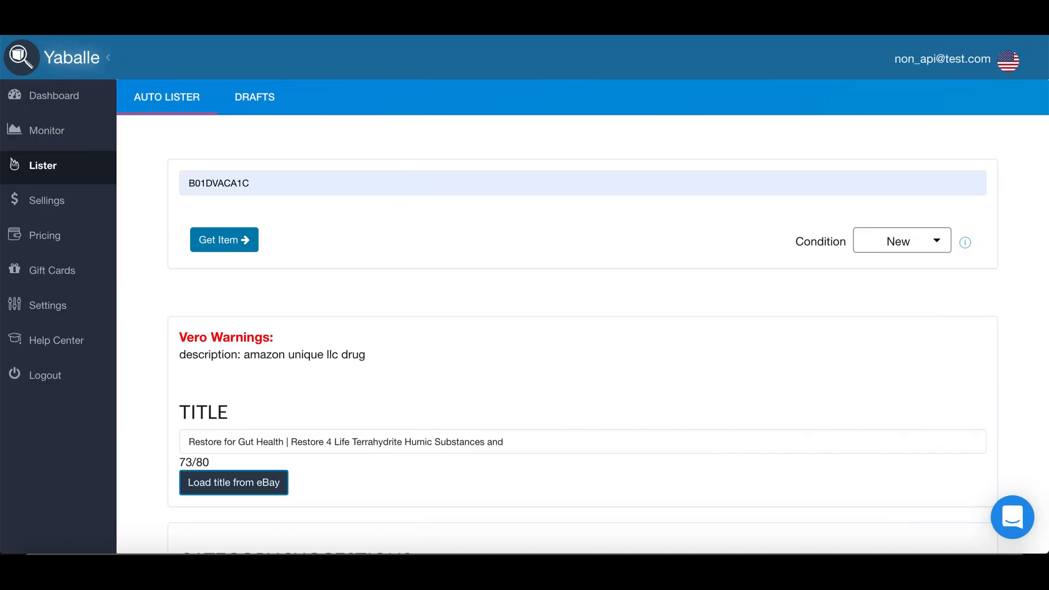
pyautogui.moveTo(190, 103)
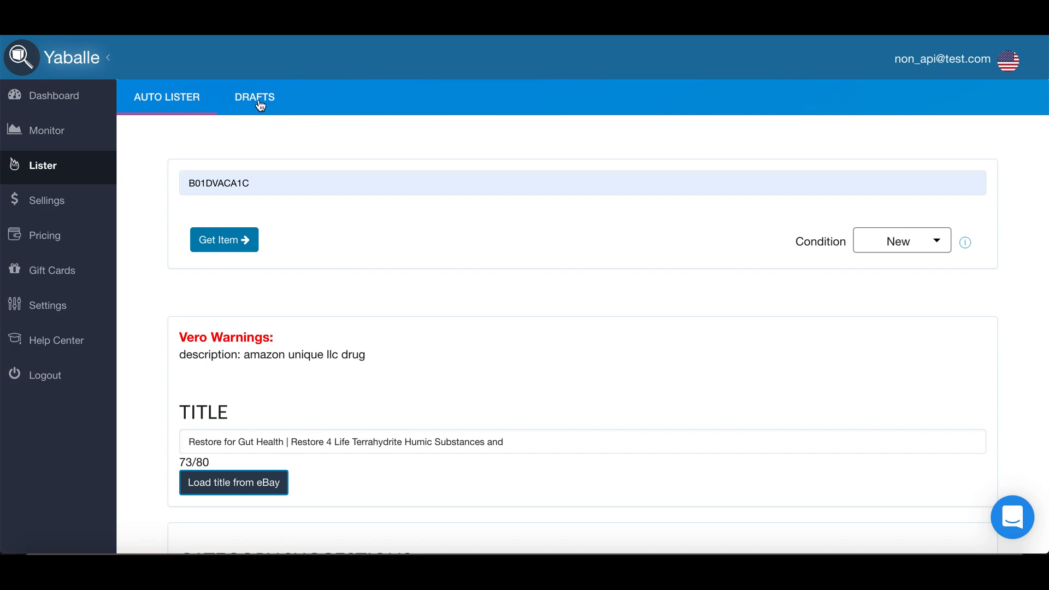
pyautogui.moveTo(150, 248)
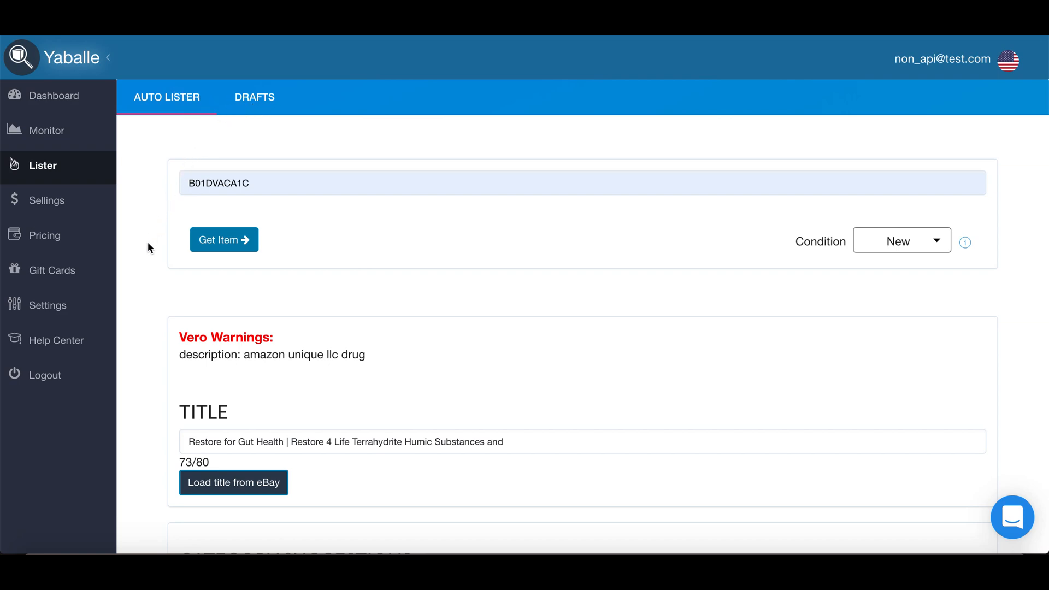
pyautogui.moveTo(152, 272)
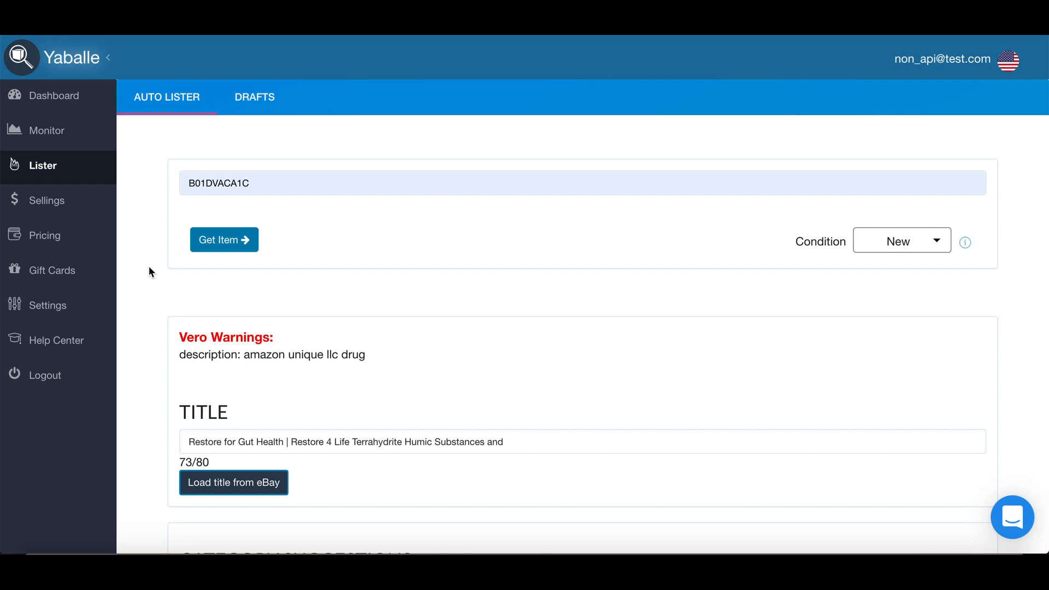
pyautogui.scroll(-3)
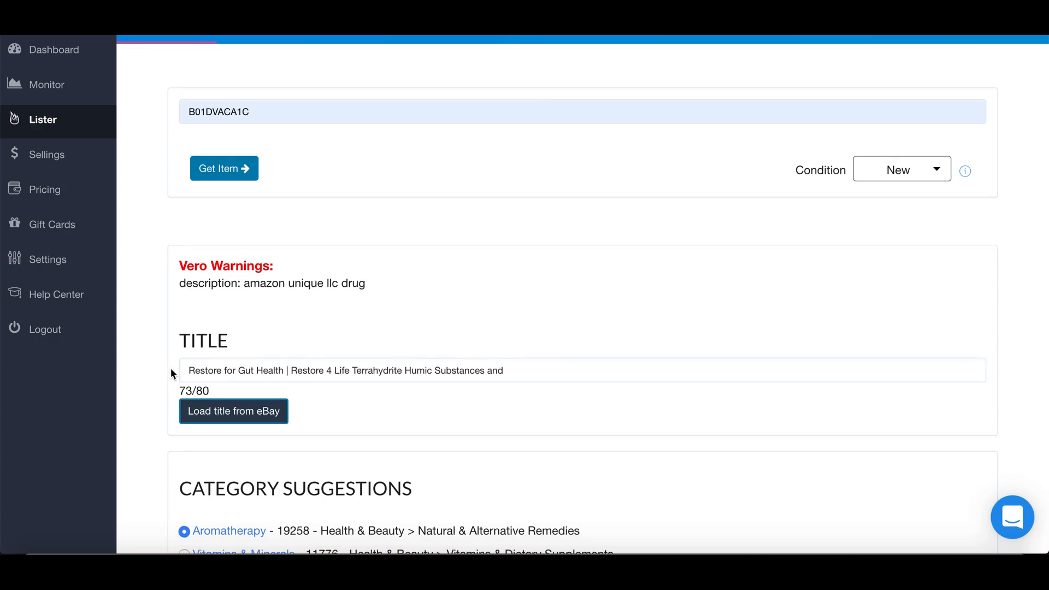
pyautogui.scroll(-3)
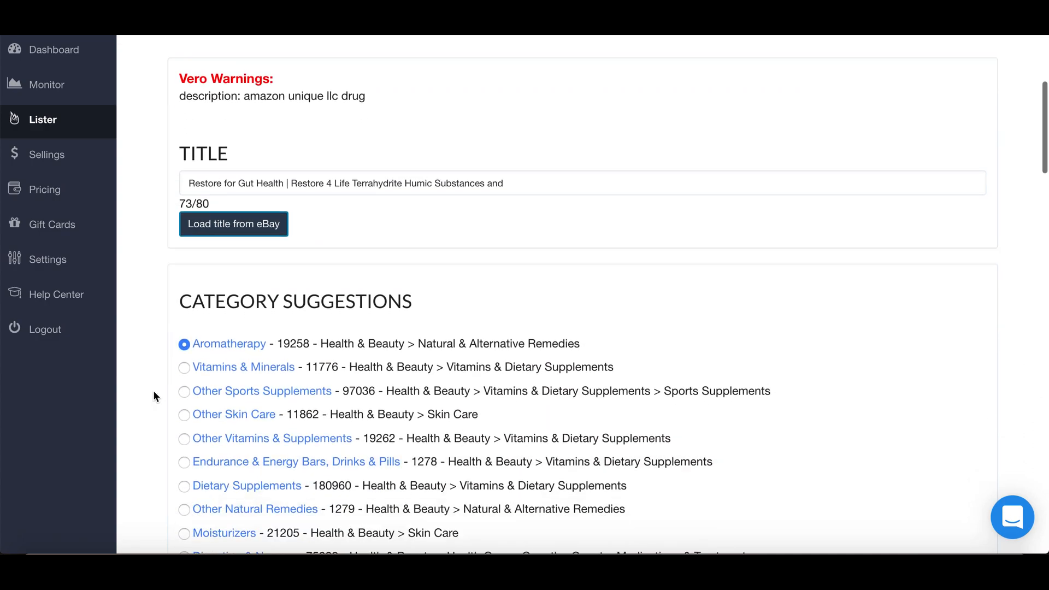
pyautogui.scroll(-3)
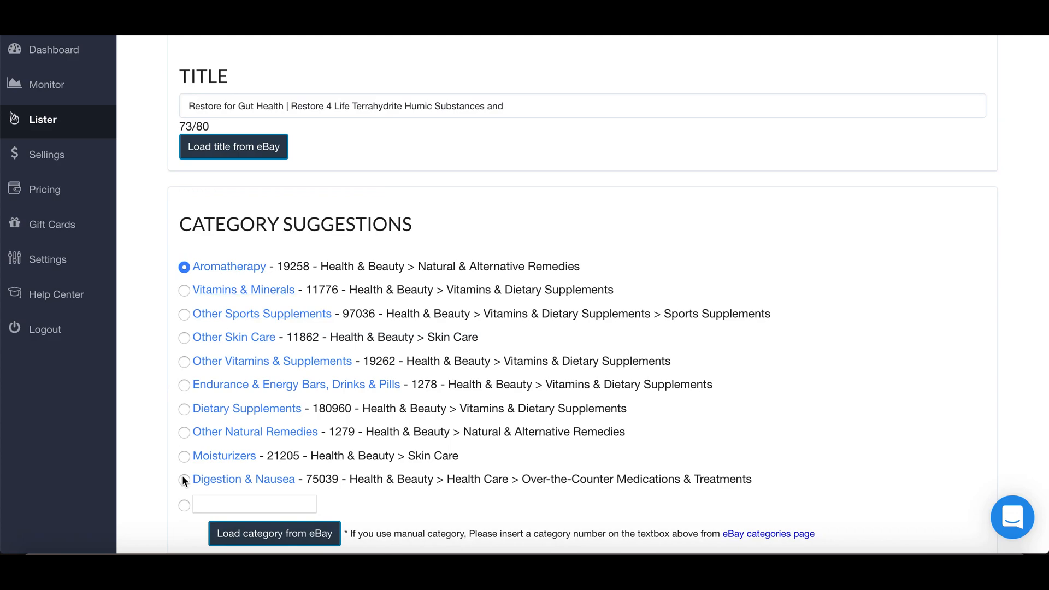
pyautogui.scroll(-3)
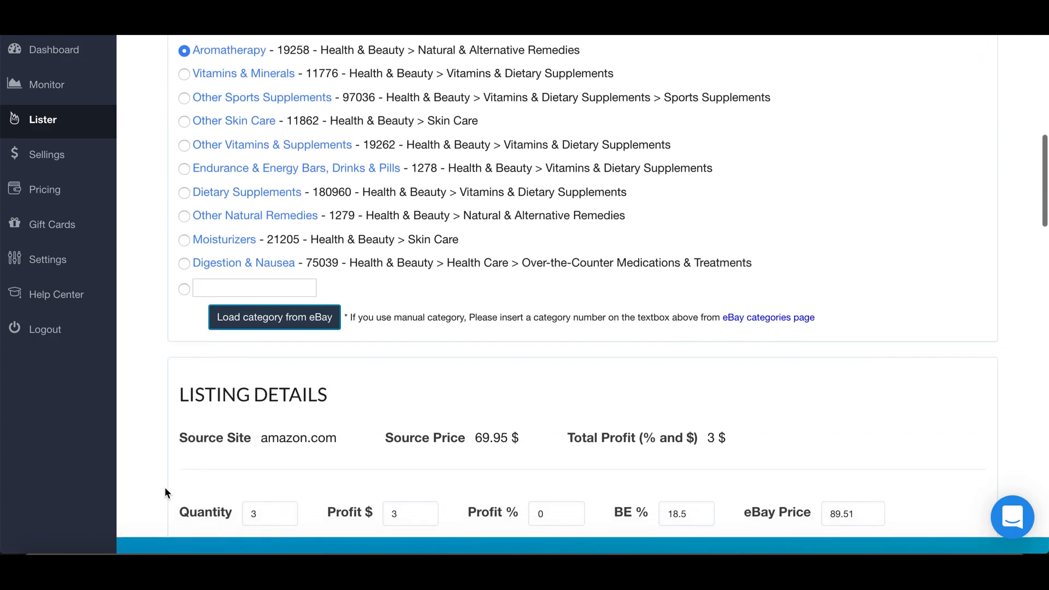
pyautogui.scroll(-3)
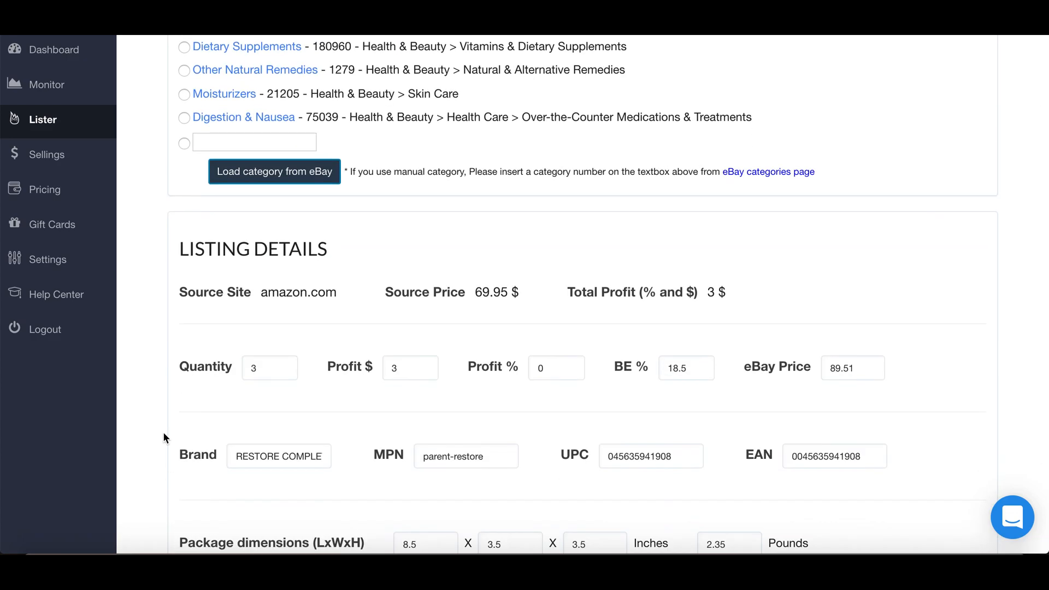
pyautogui.scroll(-3)
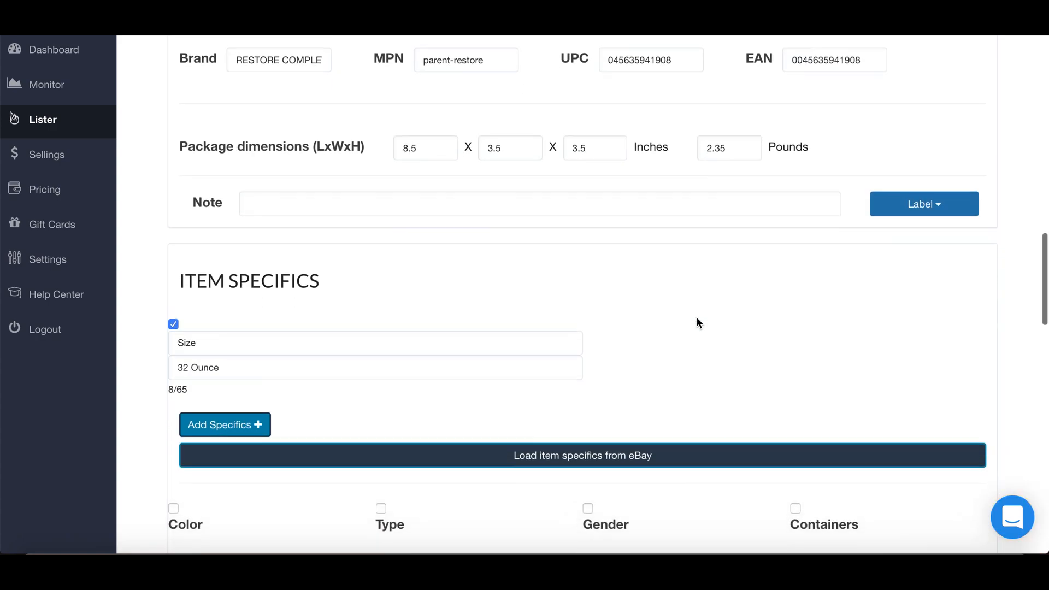
pyautogui.scroll(-3)
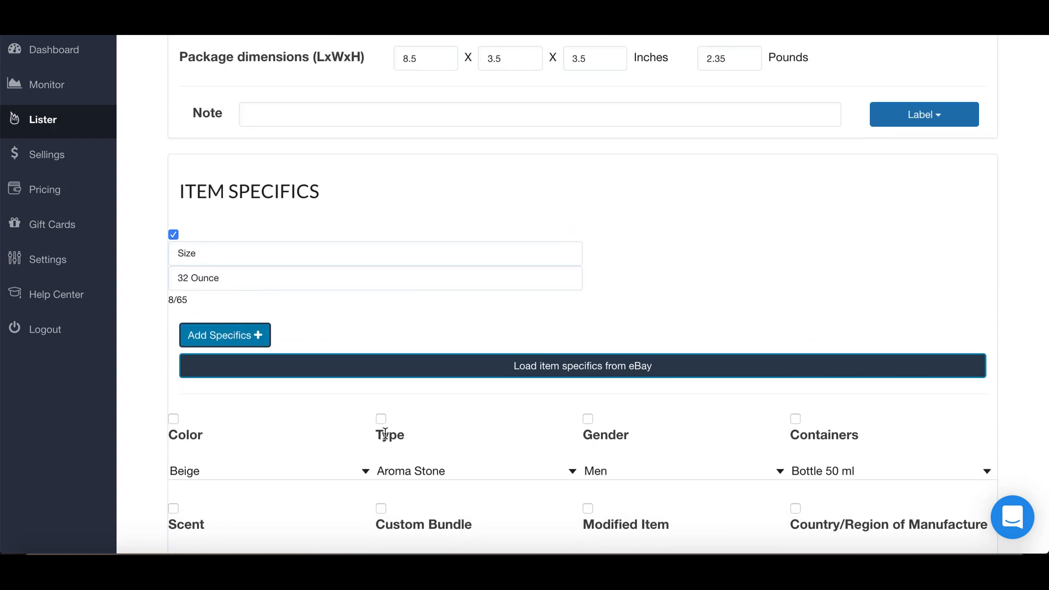
pyautogui.scroll(-3)
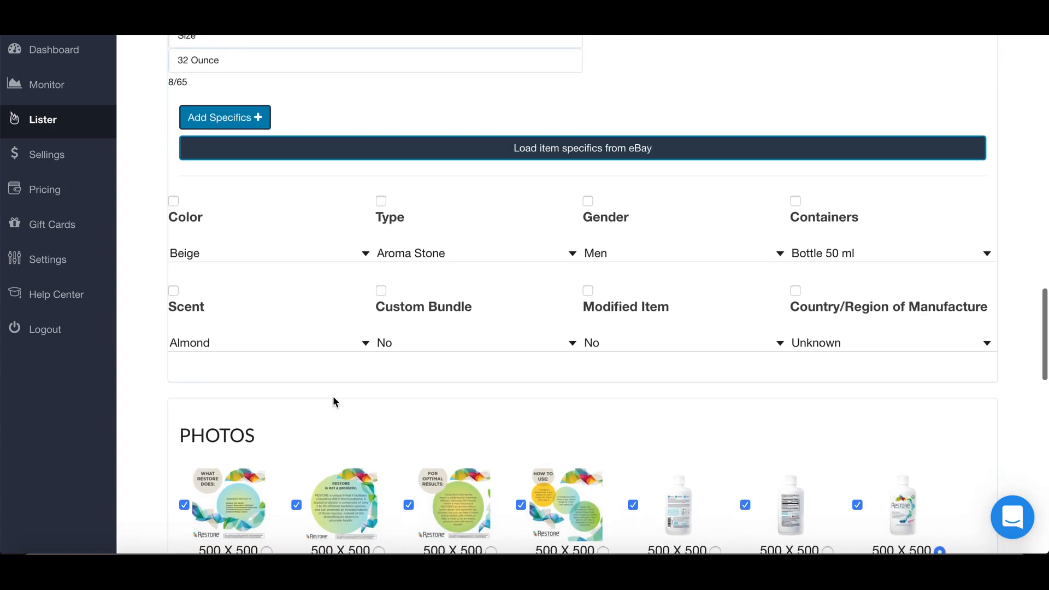
pyautogui.scroll(-3)
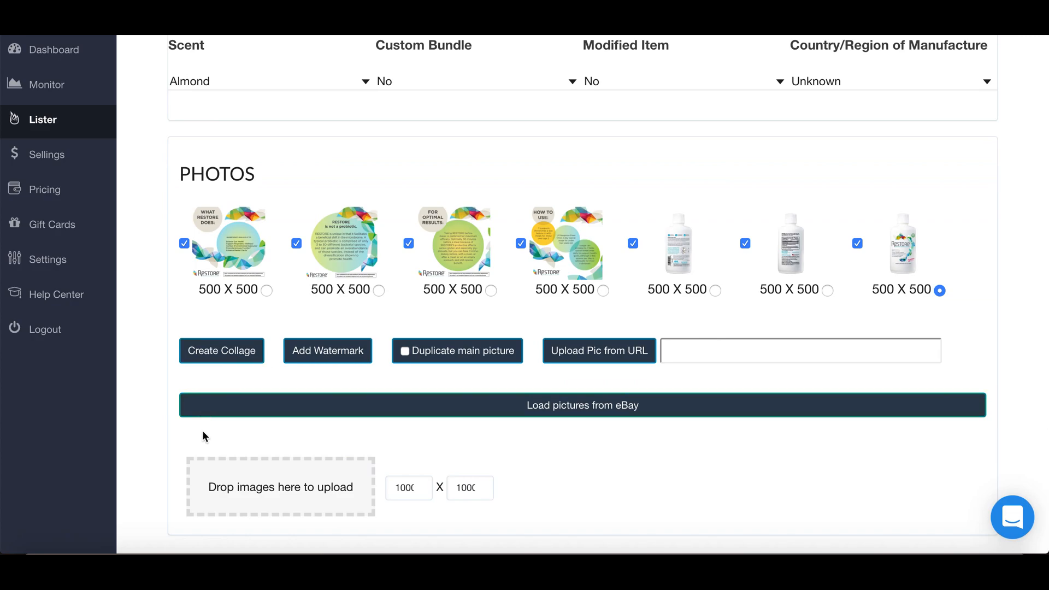
pyautogui.scroll(-3)
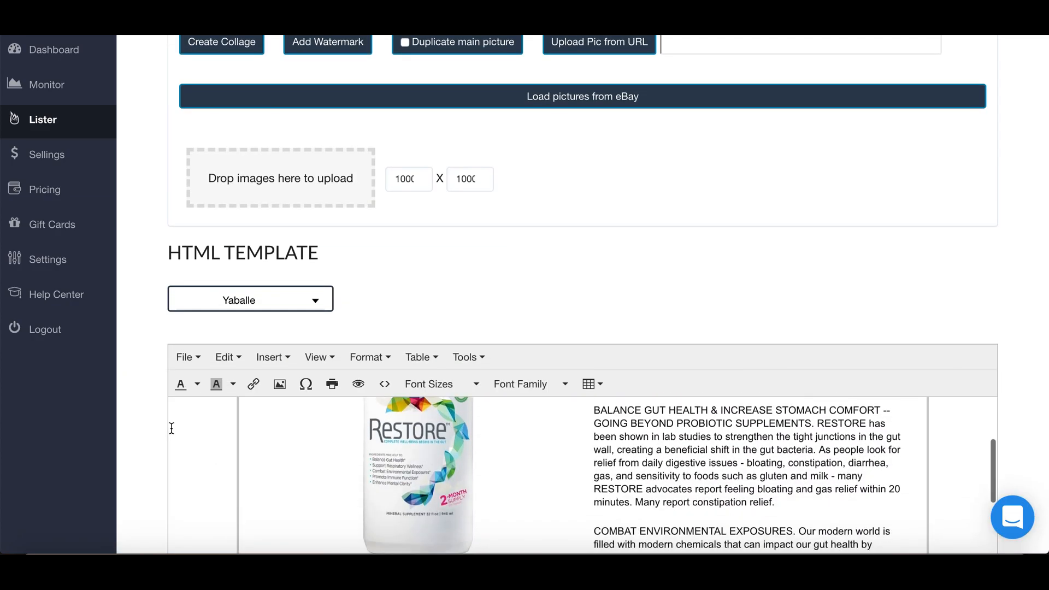
pyautogui.scroll(-3)
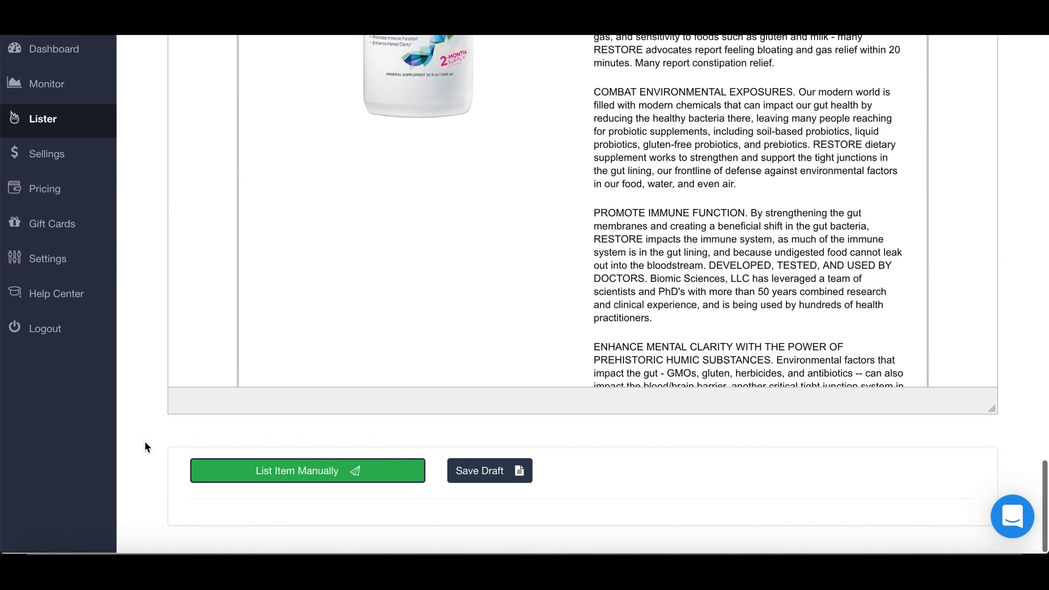
pyautogui.moveTo(257, 480)
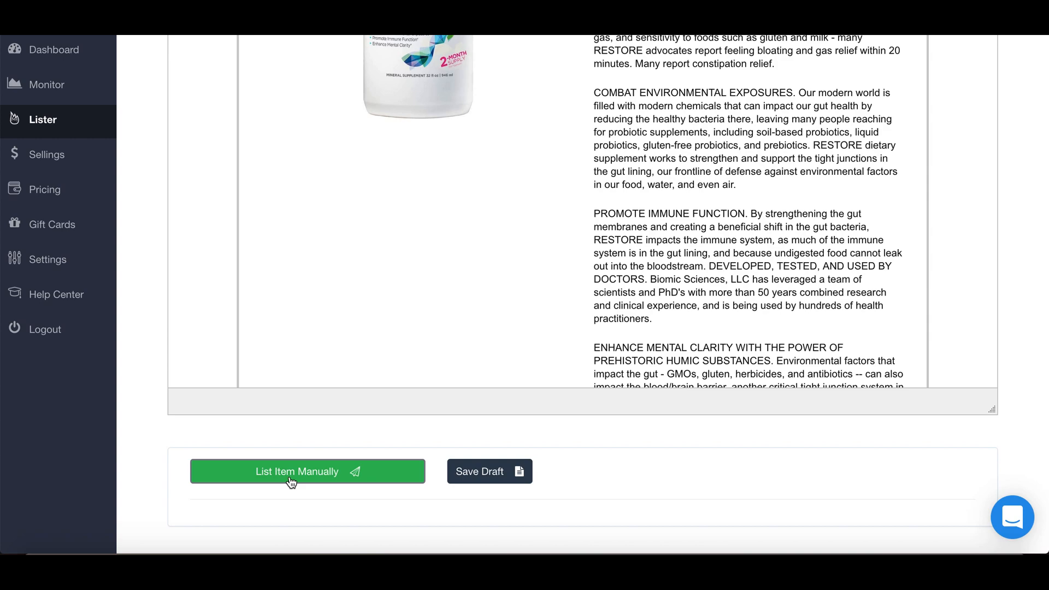
pyautogui.moveTo(276, 483)
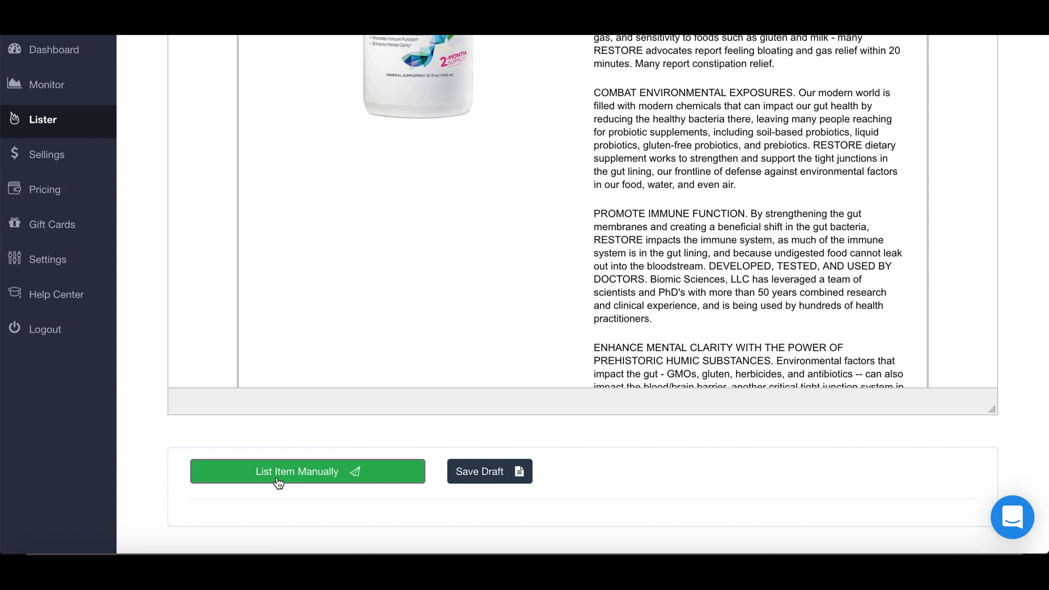
pyautogui.moveTo(284, 483)
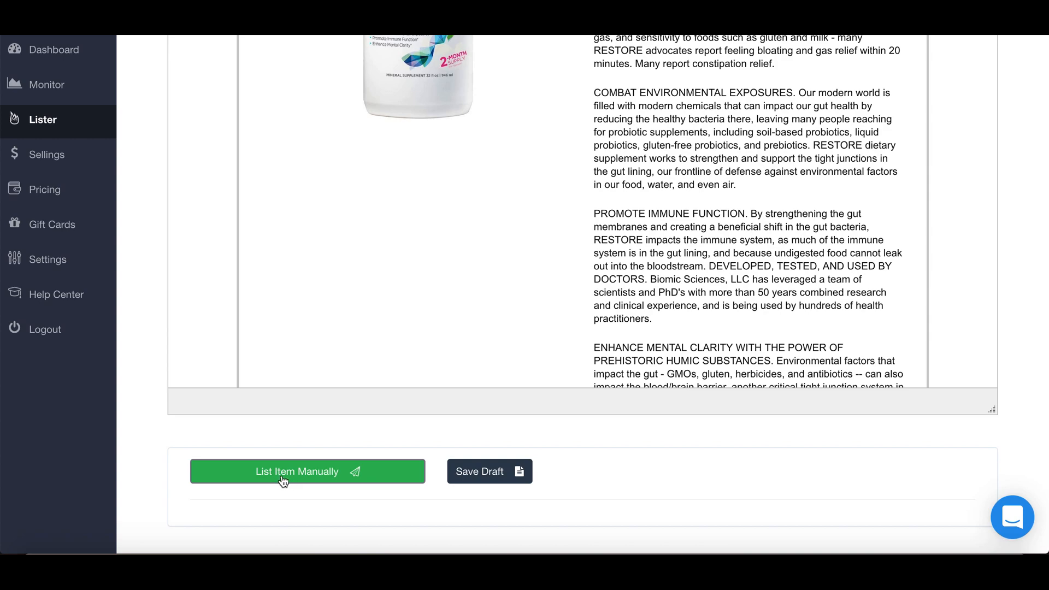
# - Send Restore gut health to eBay's listing form, dismiss the Done dialog, and review auto-filled fields
pyautogui.click(296, 472)
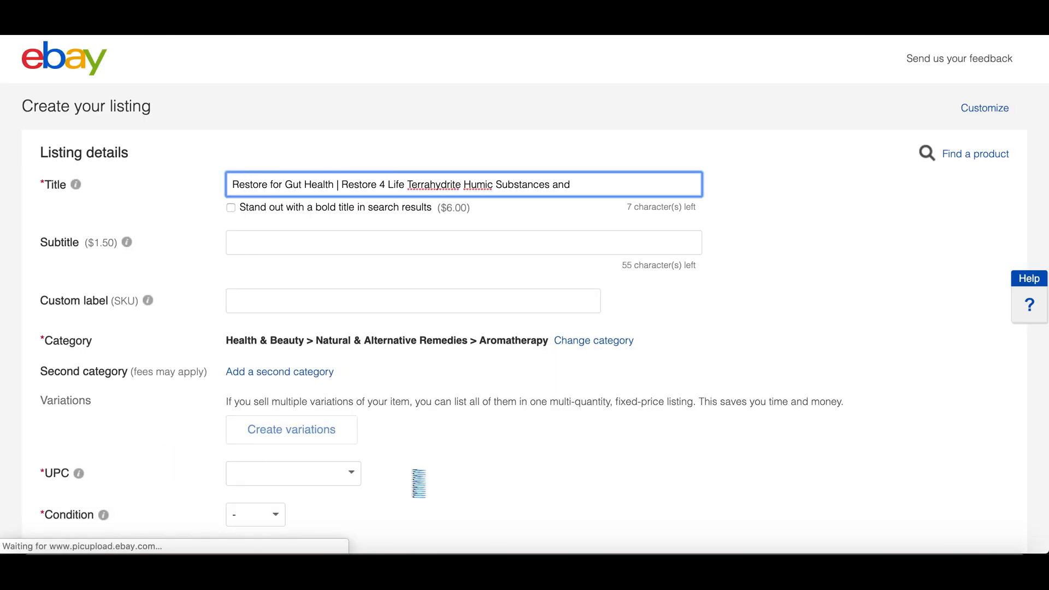
pyautogui.scroll(-3)
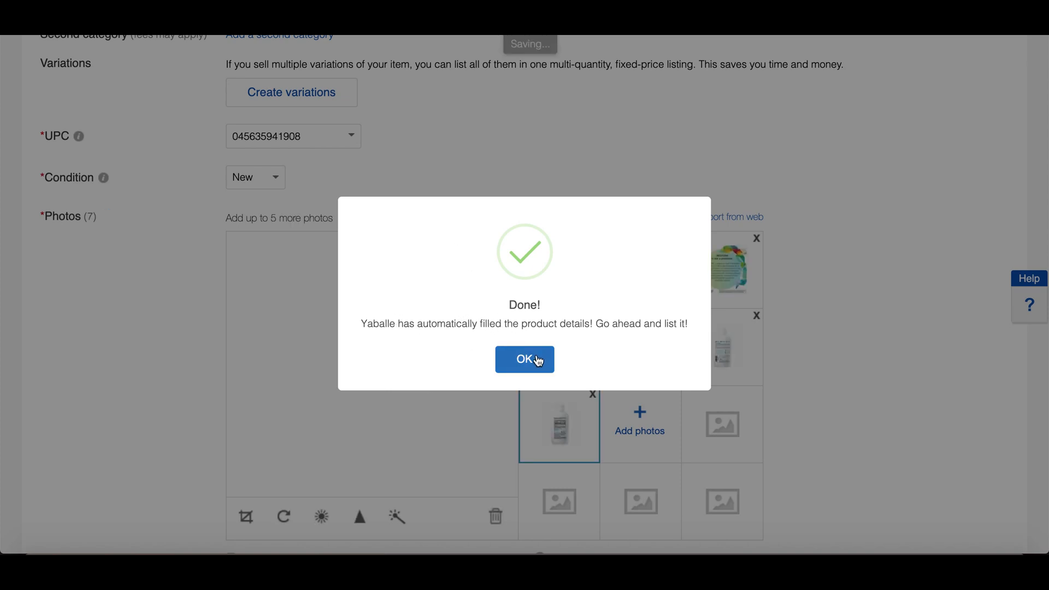
pyautogui.click(525, 359)
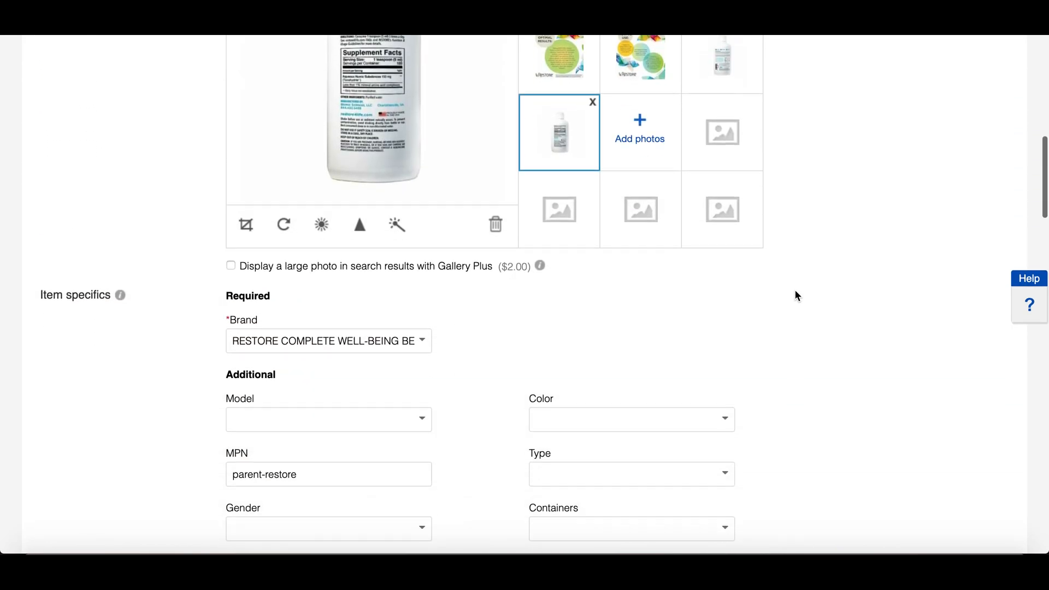
pyautogui.scroll(-3)
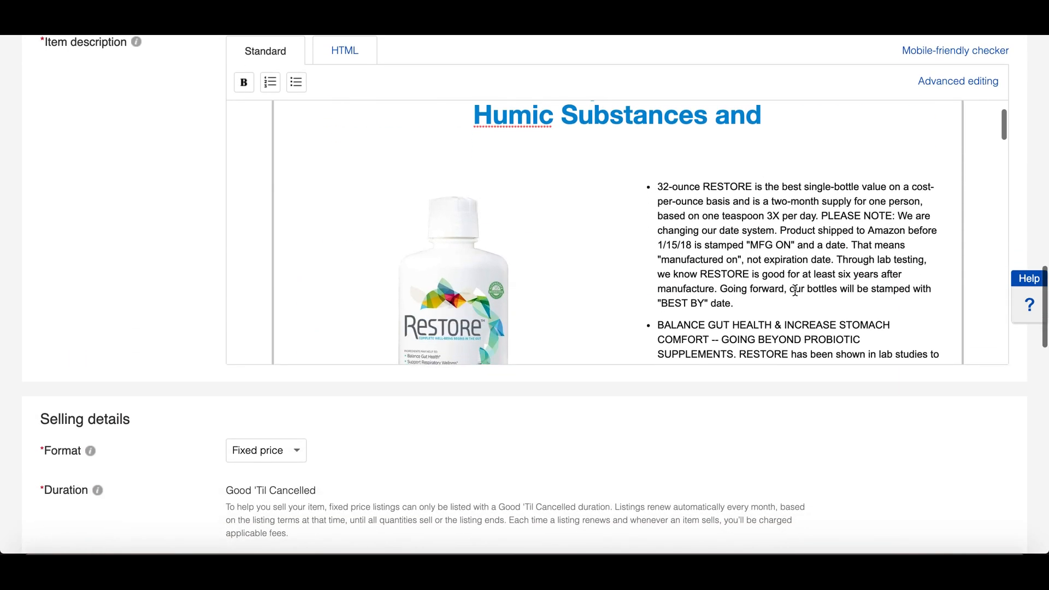
pyautogui.scroll(-3)
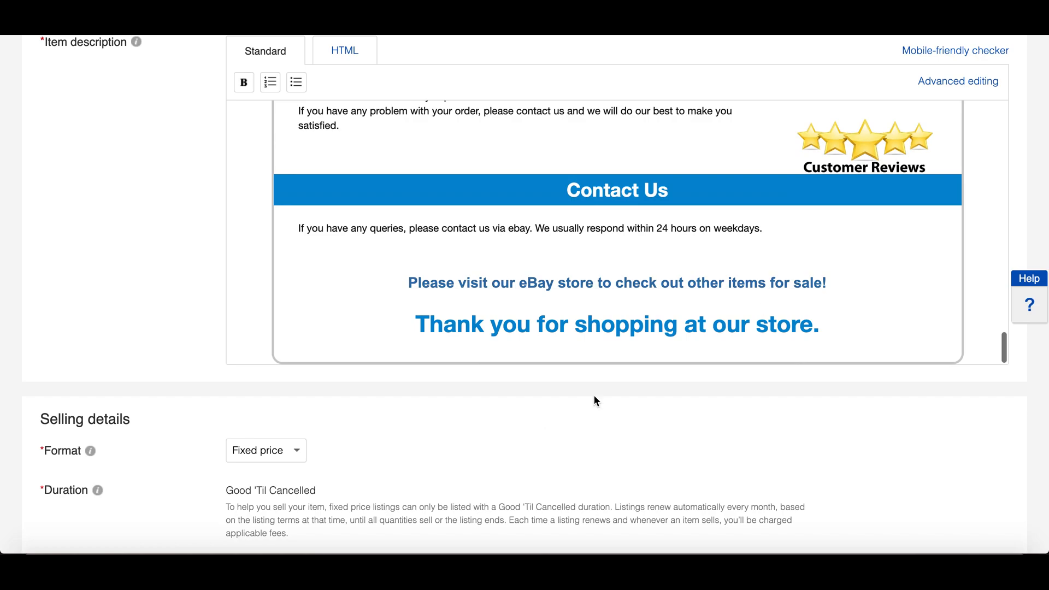
pyautogui.scroll(-3)
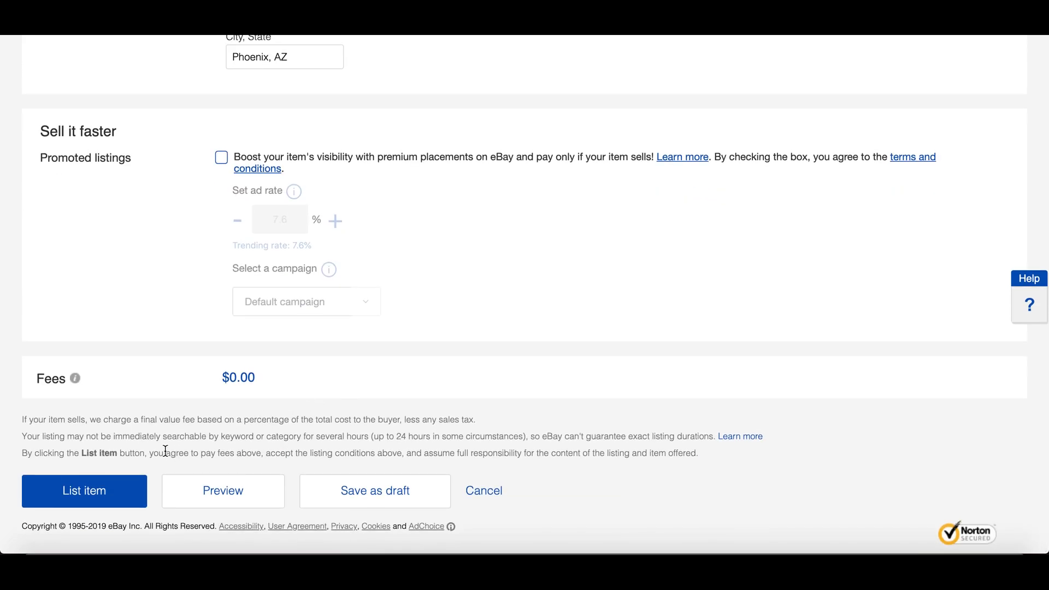
pyautogui.moveTo(496, 361)
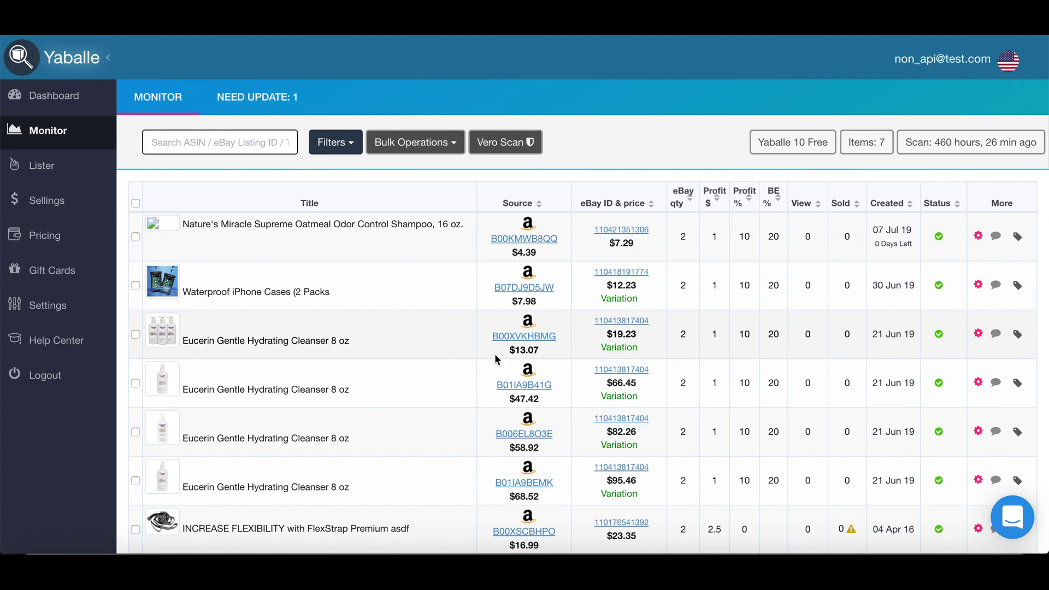
pyautogui.moveTo(259, 239)
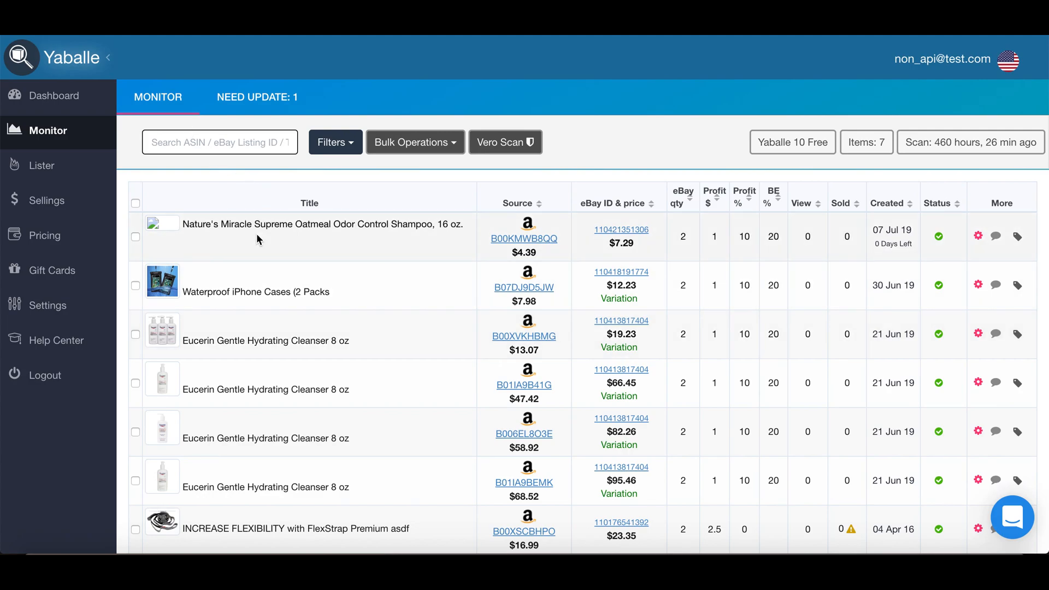
pyautogui.moveTo(399, 290)
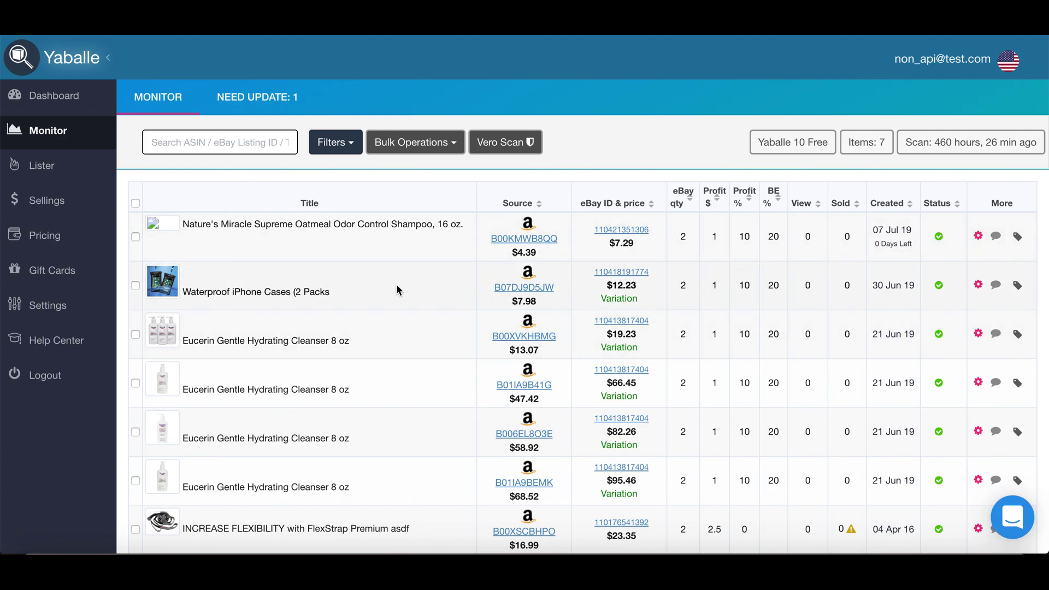
pyautogui.moveTo(738, 281)
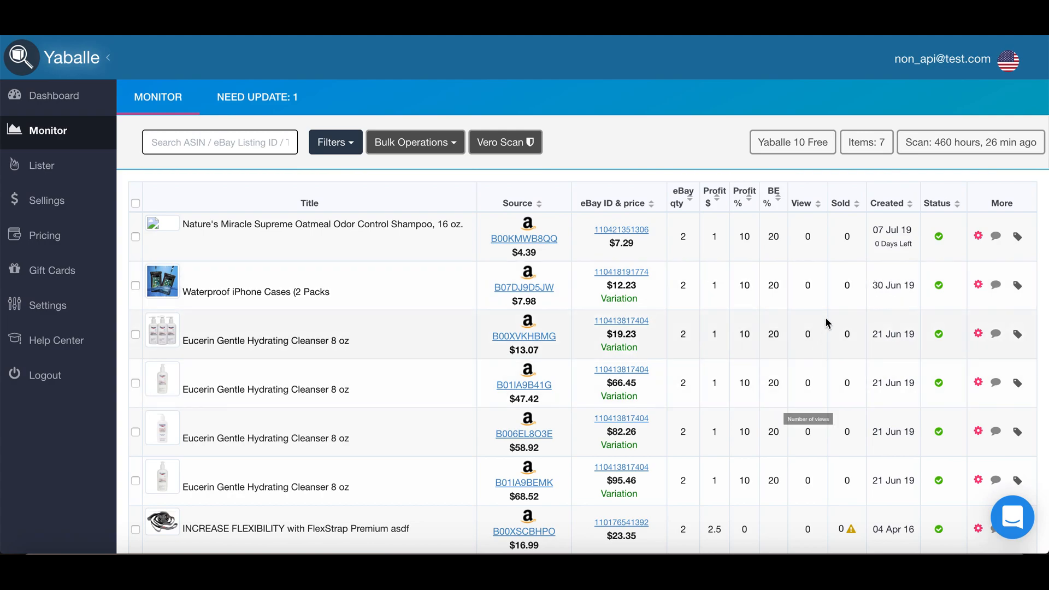
pyautogui.moveTo(837, 259)
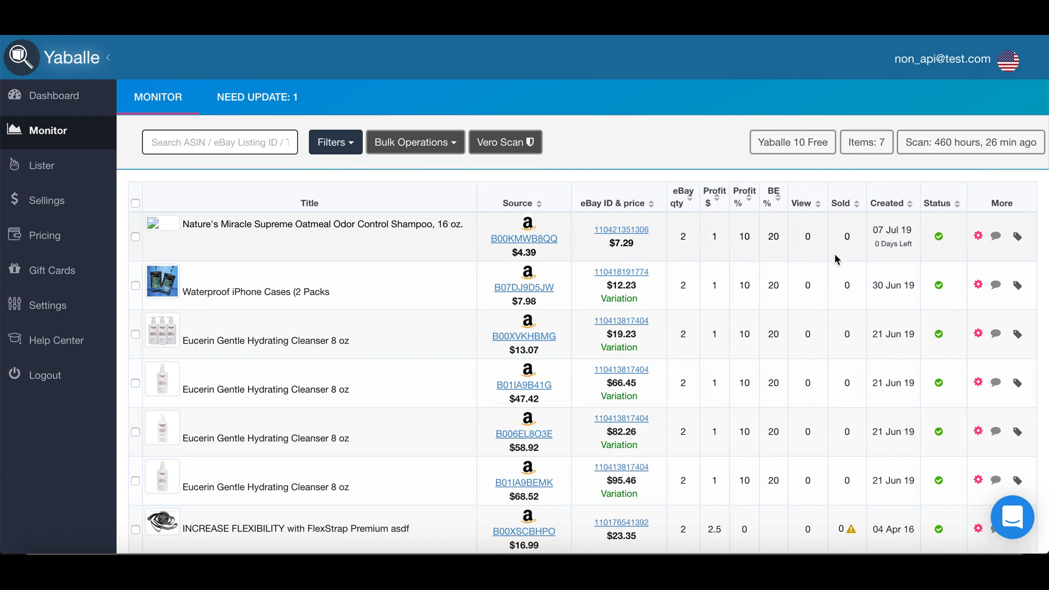
pyautogui.moveTo(810, 260)
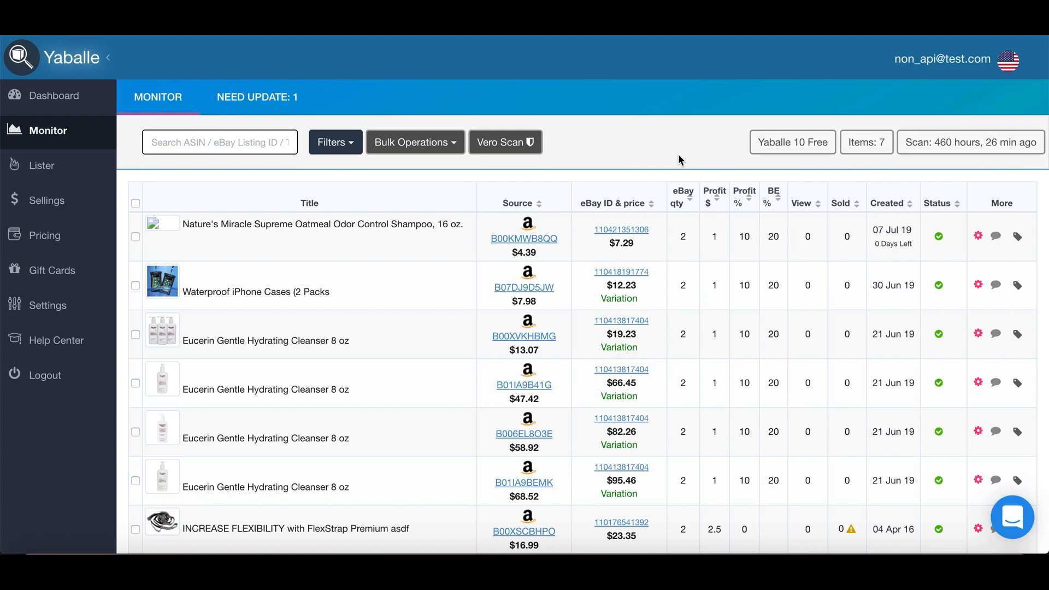
pyautogui.moveTo(609, 286)
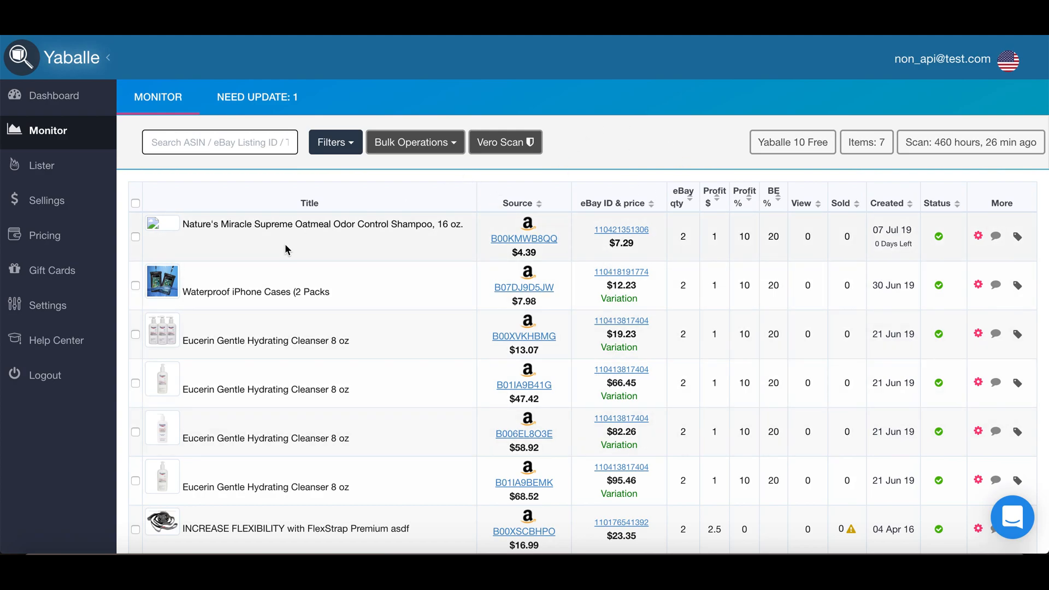
pyautogui.moveTo(713, 315)
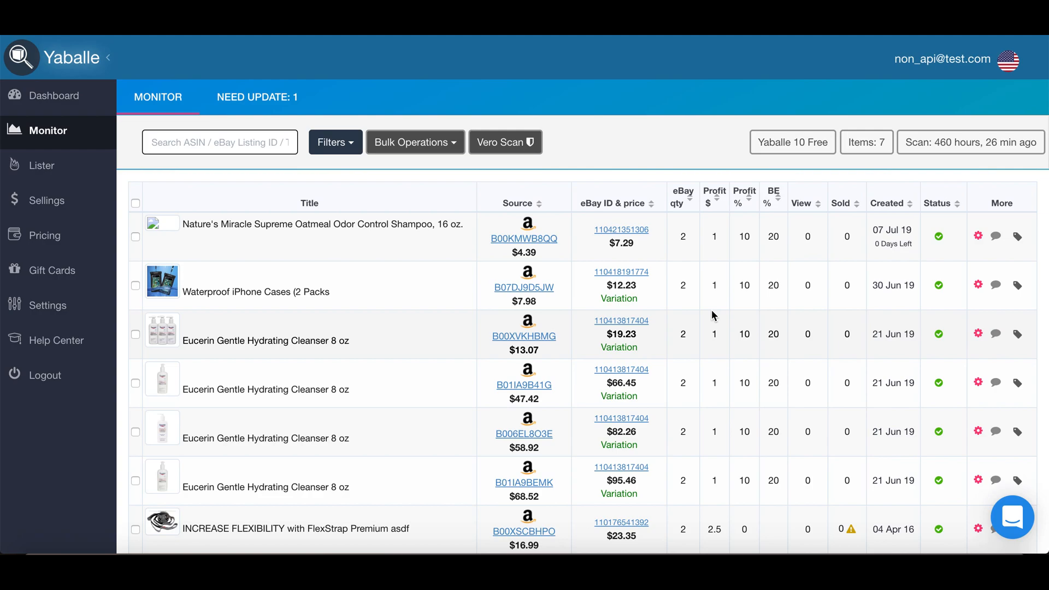
pyautogui.moveTo(694, 251)
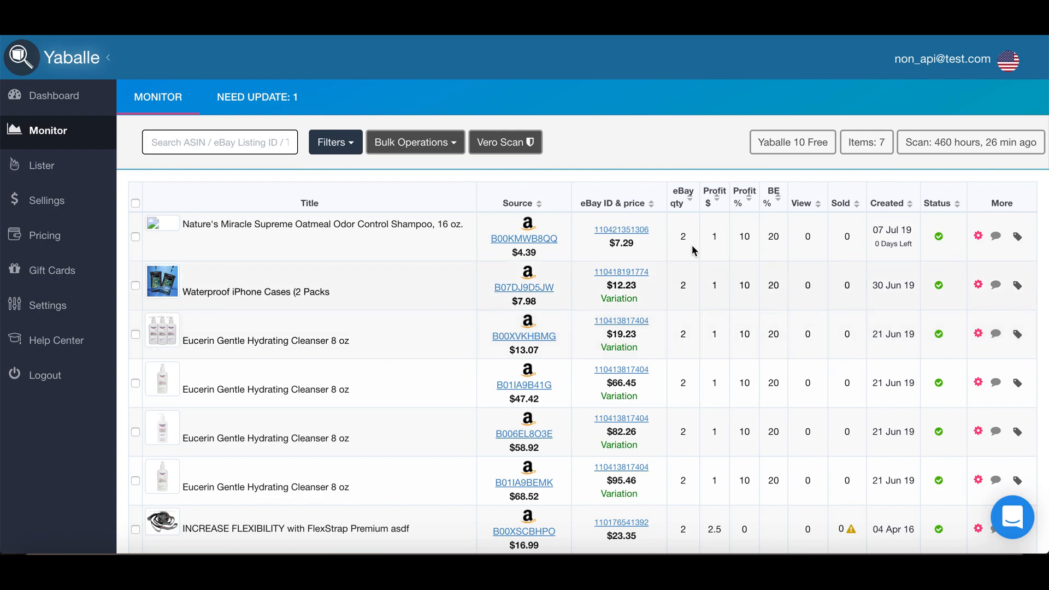
pyautogui.moveTo(174, 326)
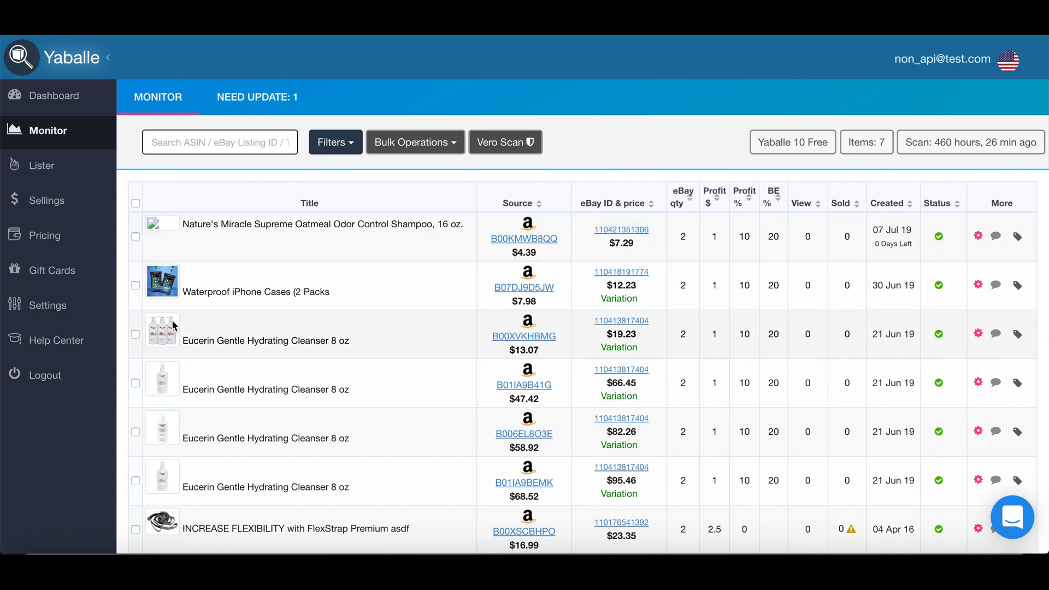
pyautogui.moveTo(53, 196)
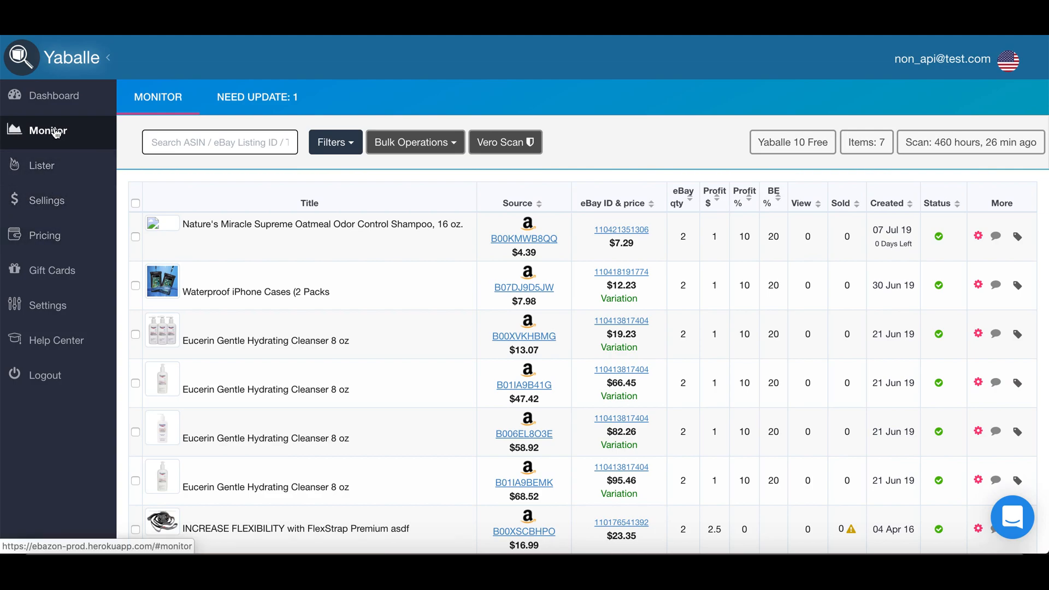
pyautogui.moveTo(58, 131)
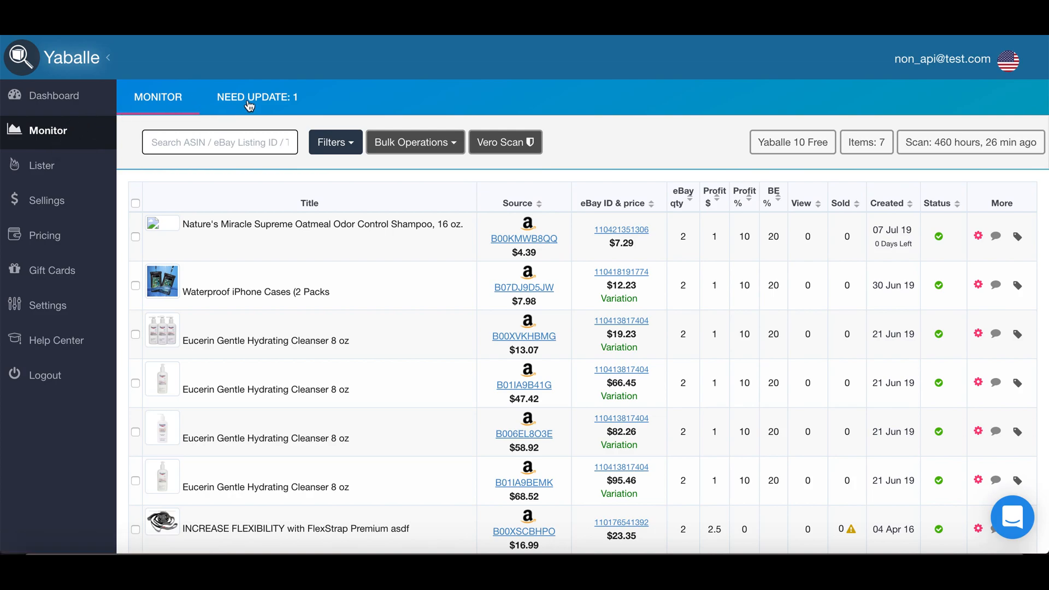
pyautogui.moveTo(253, 103)
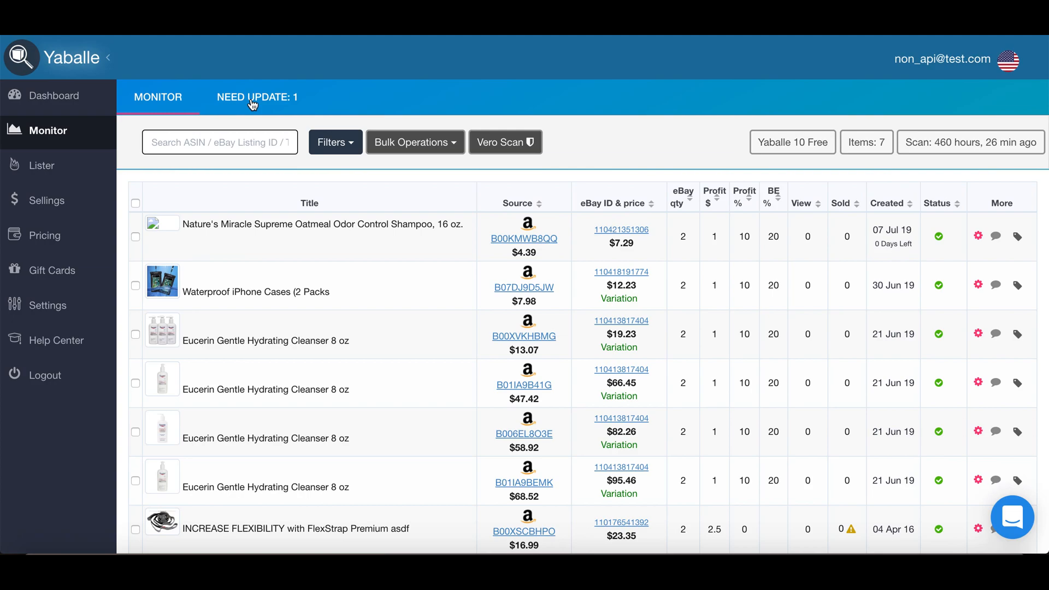
# - Filter the Monitor page to Need Update, showing the Schwinn 430 Elliptical at $499.99
pyautogui.click(257, 97)
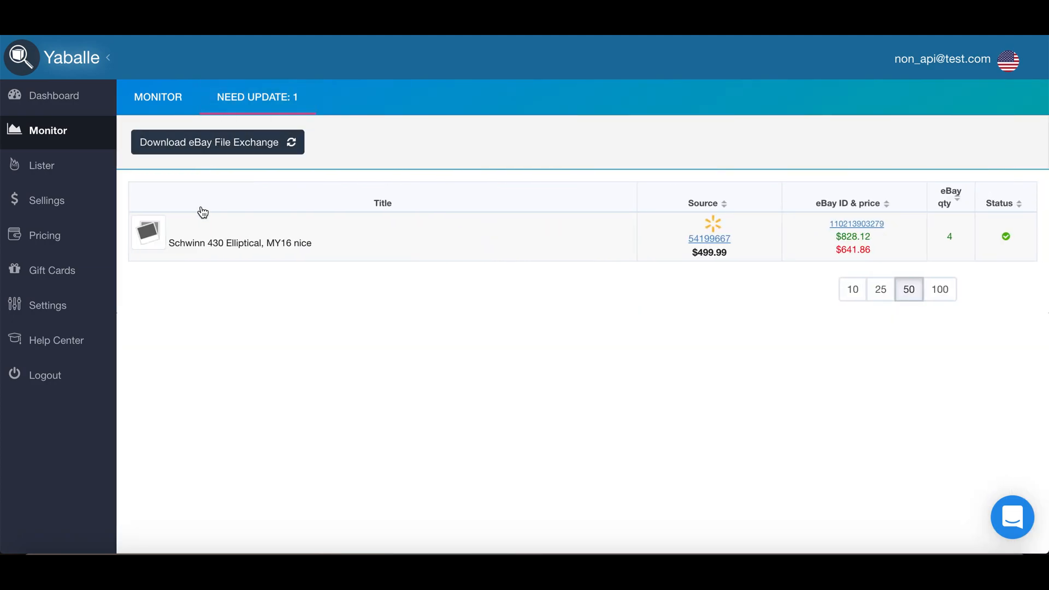
pyautogui.moveTo(619, 242)
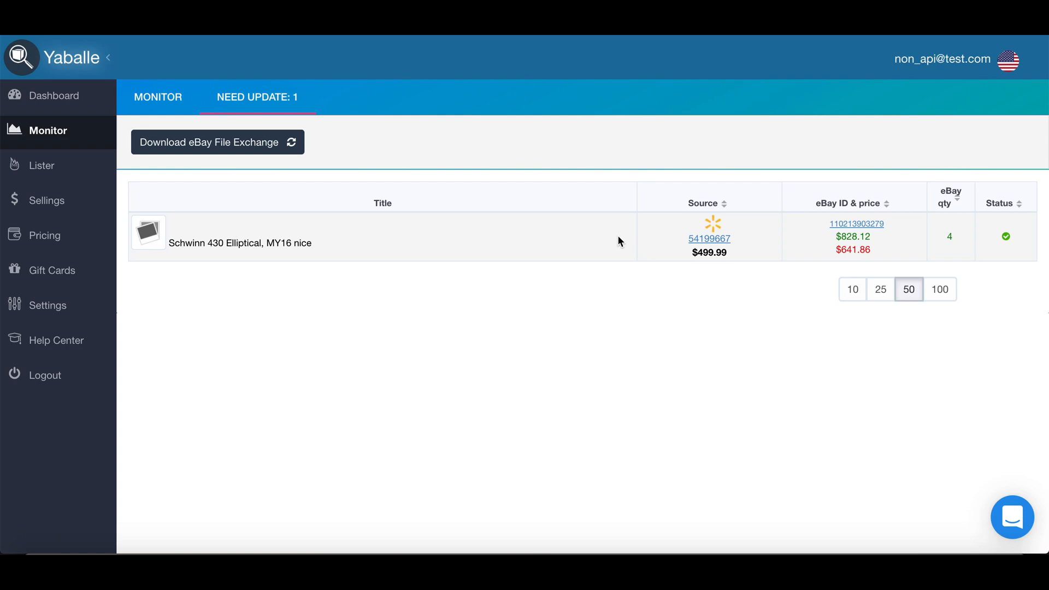
pyautogui.moveTo(323, 260)
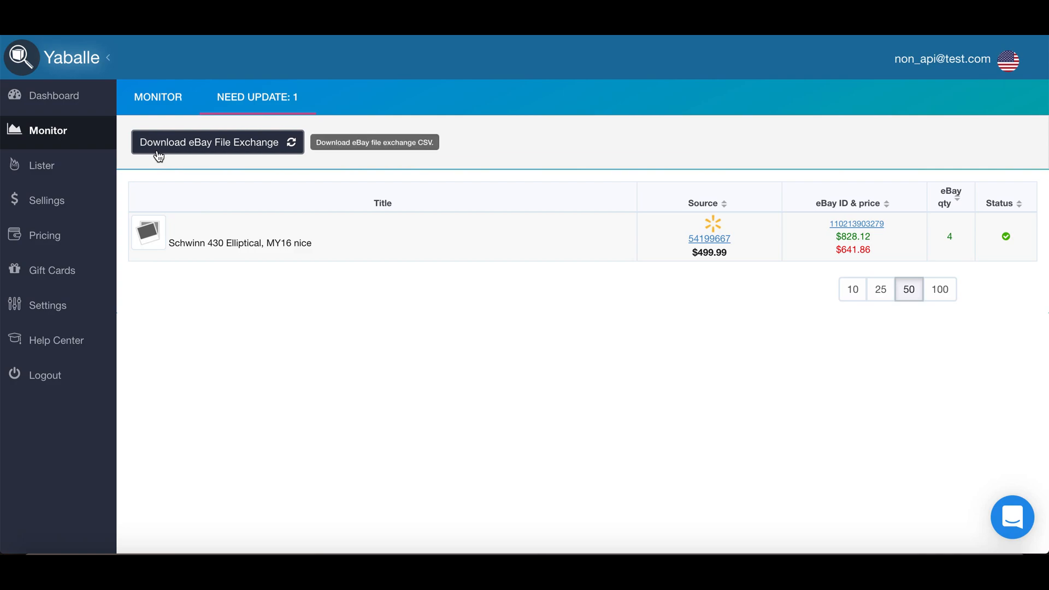
# - Download the eBay File Exchange CSV, bringing the Need Update count to zero
pyautogui.click(208, 142)
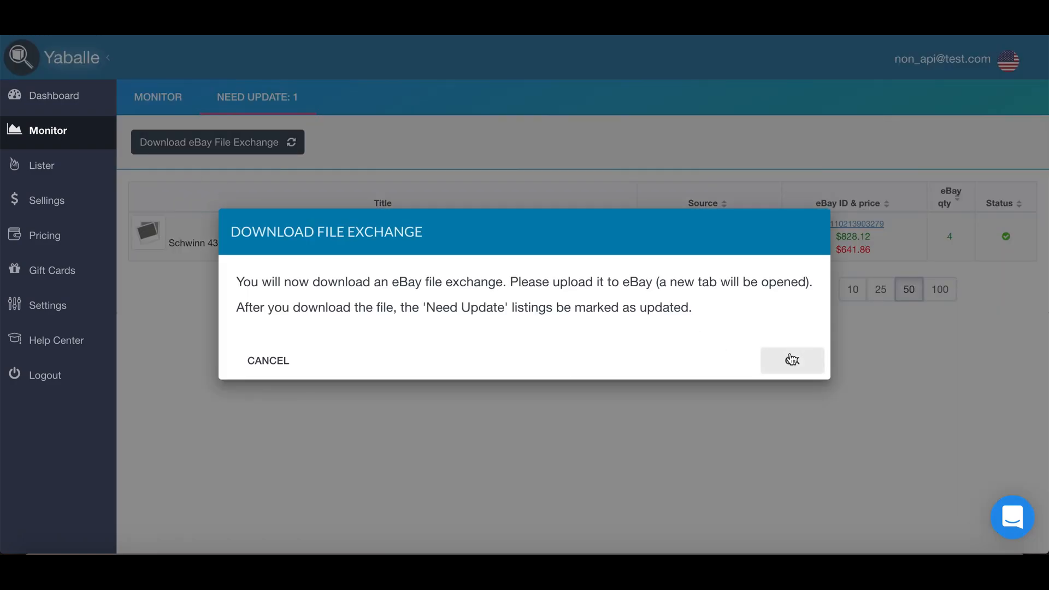
pyautogui.click(792, 360)
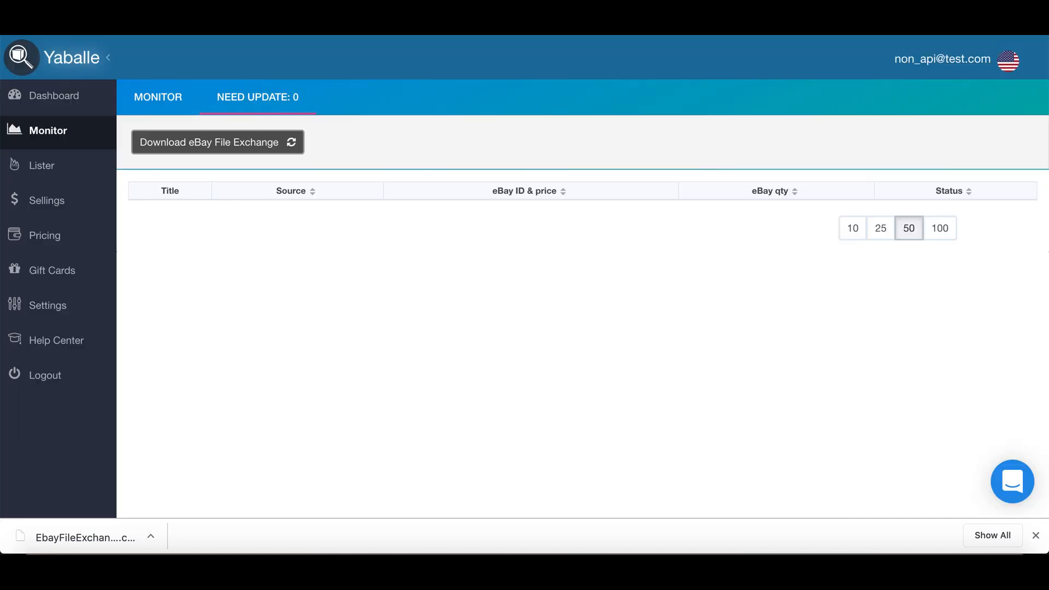
pyautogui.moveTo(223, 86)
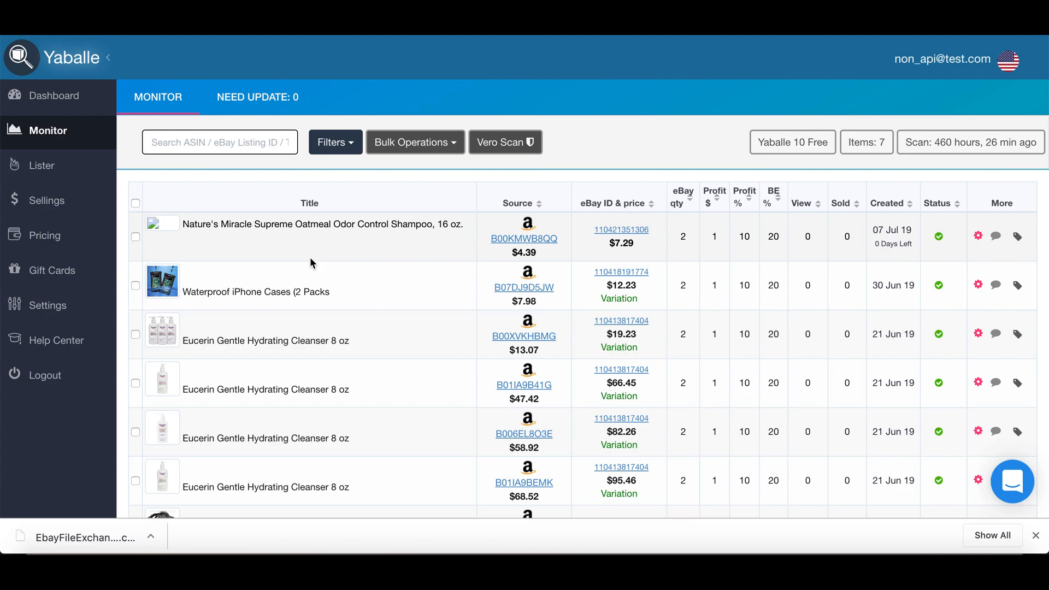
pyautogui.moveTo(217, 123)
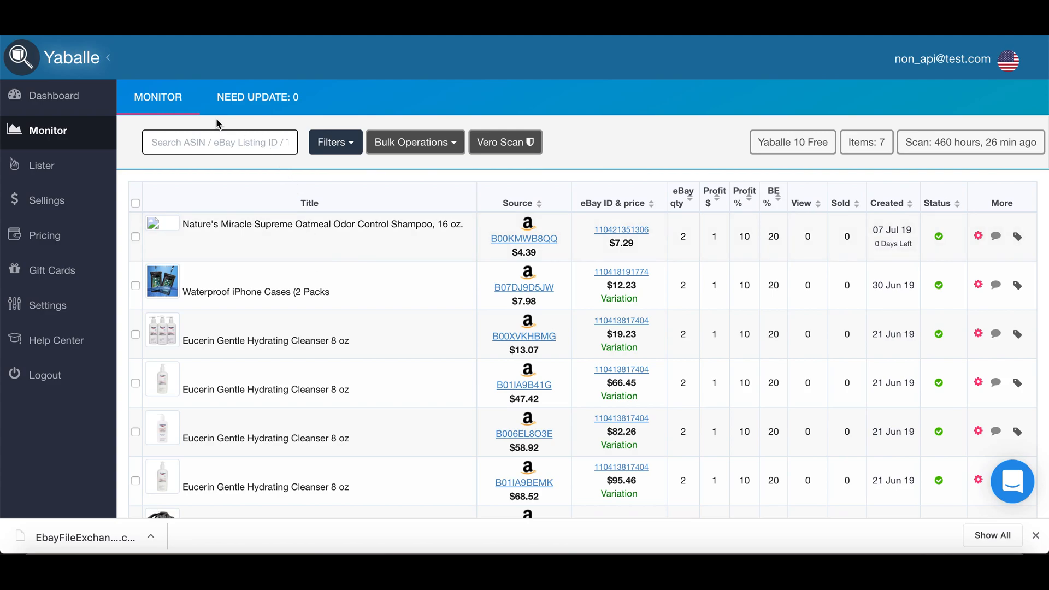
pyautogui.moveTo(492, 328)
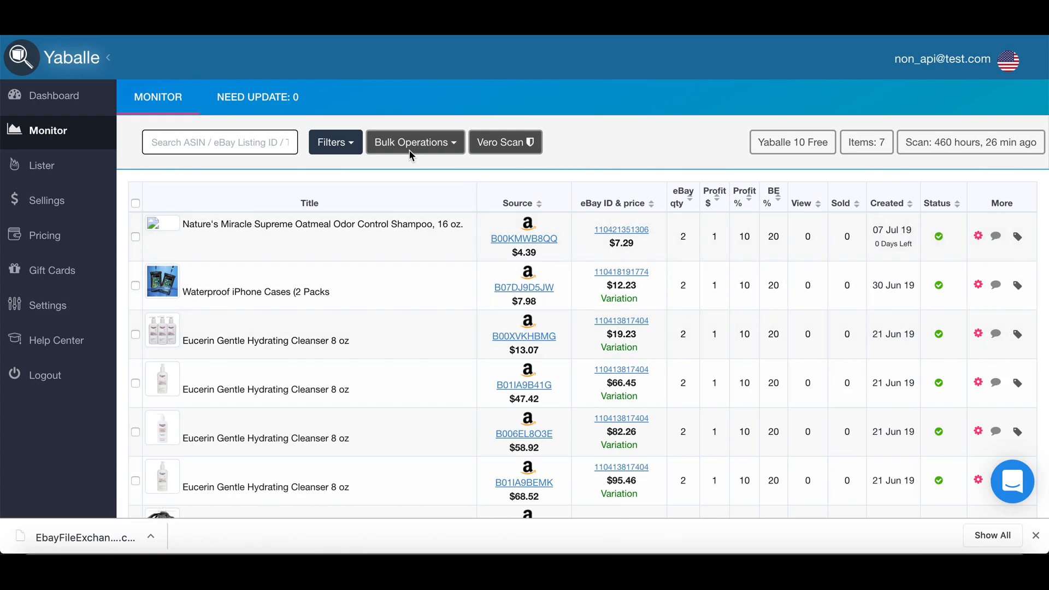
pyautogui.moveTo(504, 157)
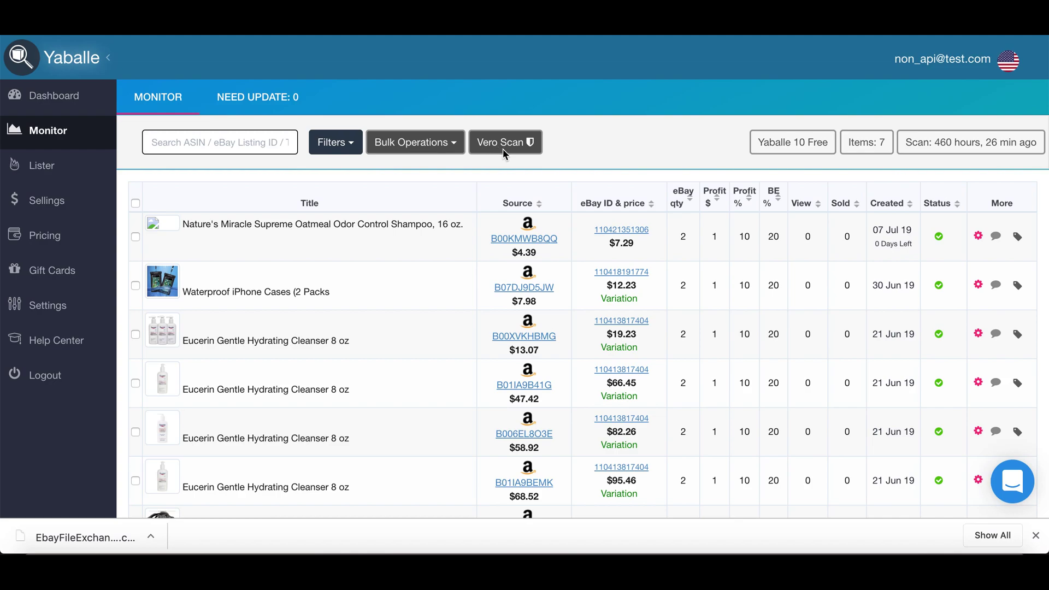
pyautogui.moveTo(505, 156)
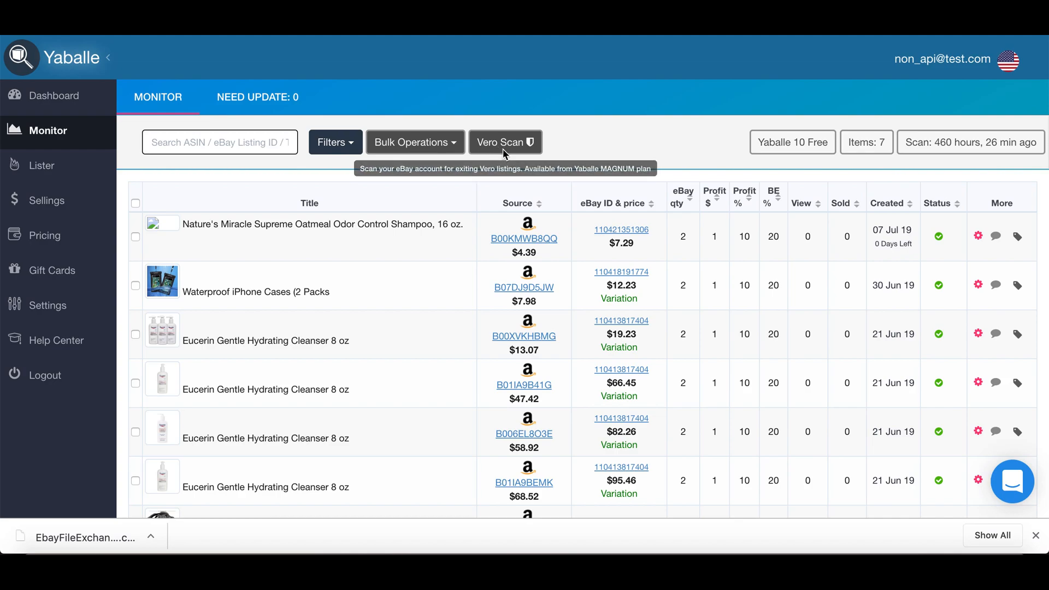
pyautogui.moveTo(408, 173)
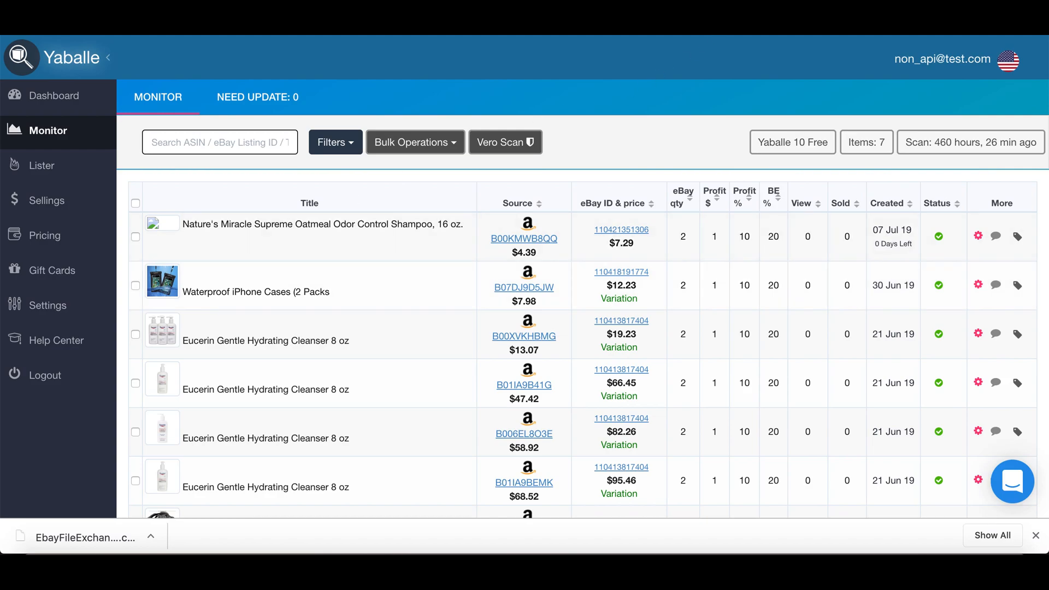
pyautogui.click(48, 200)
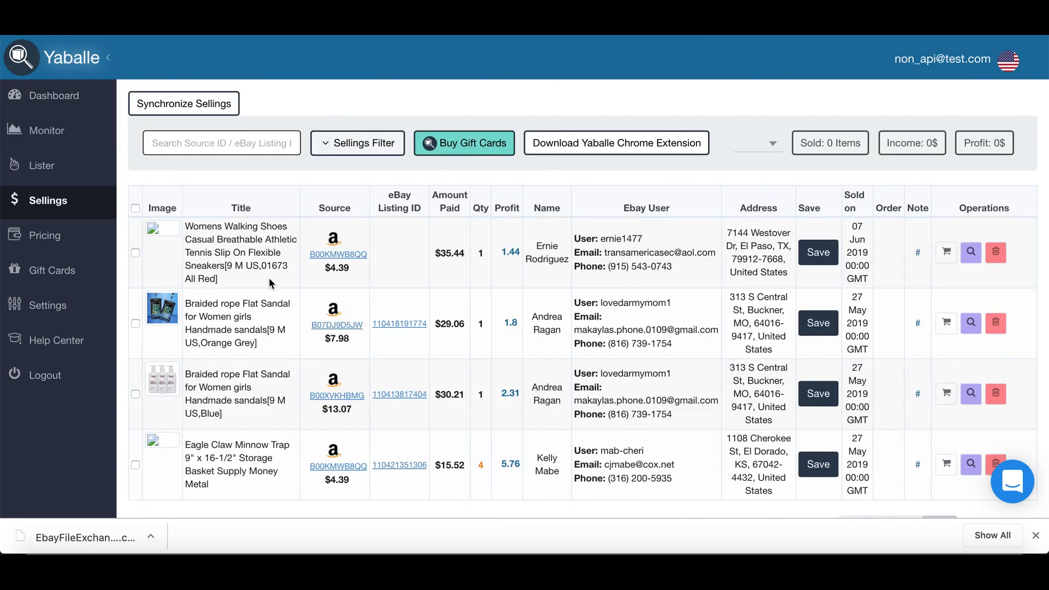
pyautogui.moveTo(332, 381)
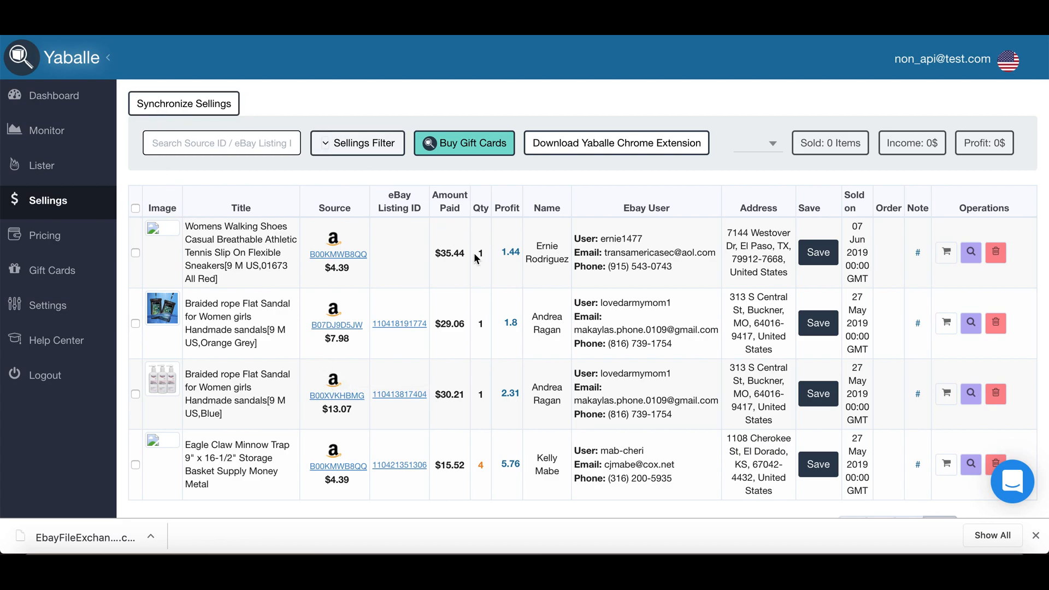
pyautogui.moveTo(476, 258)
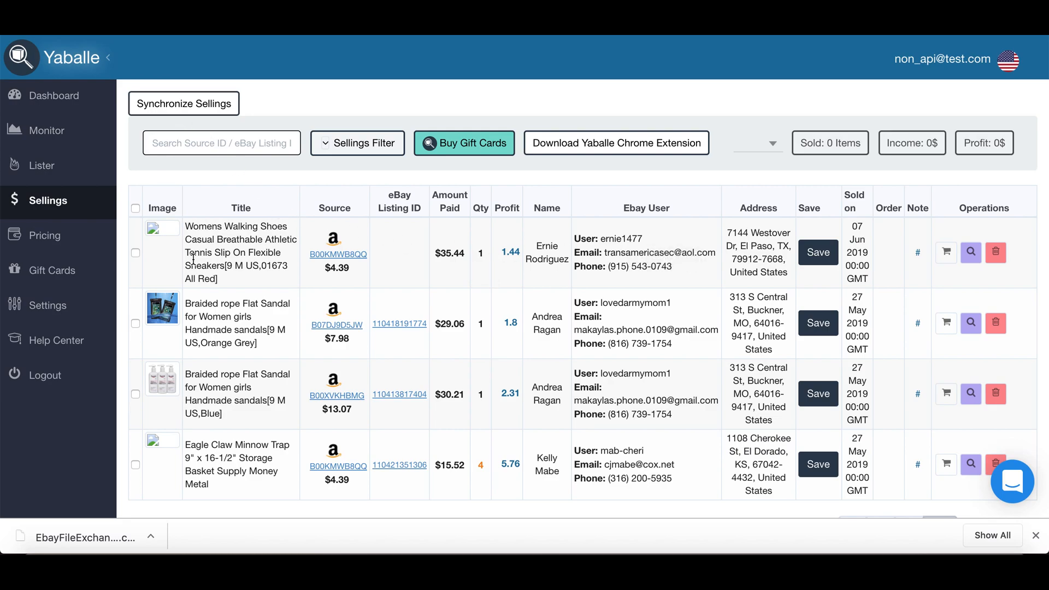
pyautogui.moveTo(458, 243)
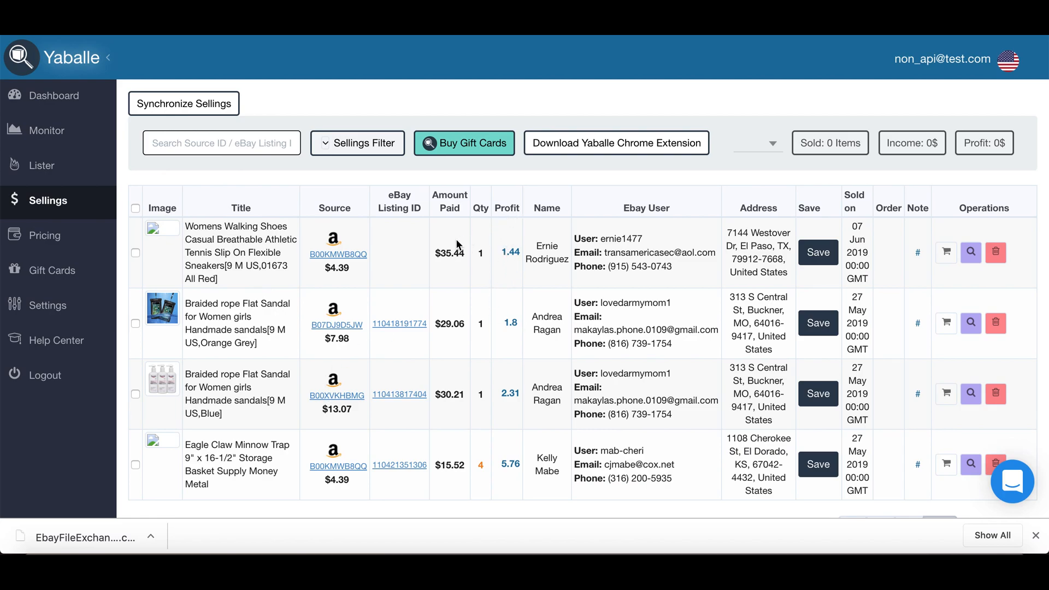
pyautogui.moveTo(774, 301)
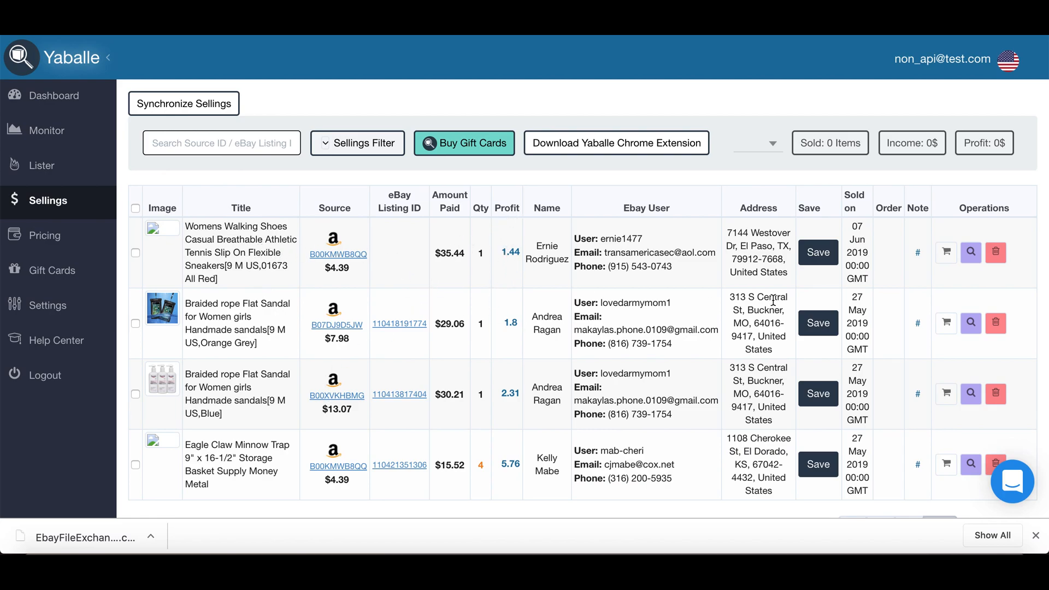
pyautogui.moveTo(946, 253)
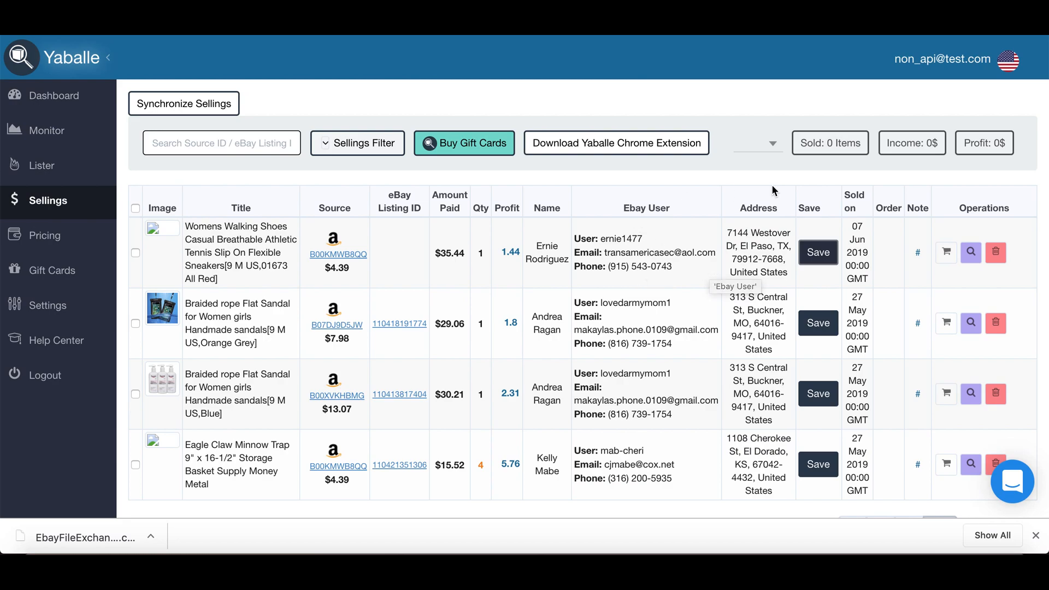
pyautogui.moveTo(153, 285)
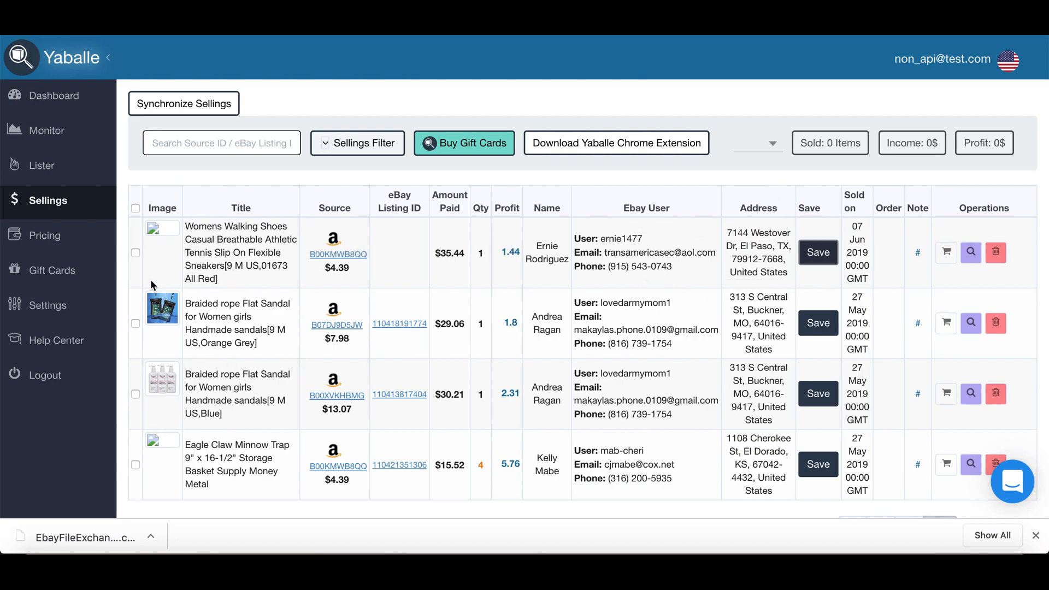
pyautogui.moveTo(370, 327)
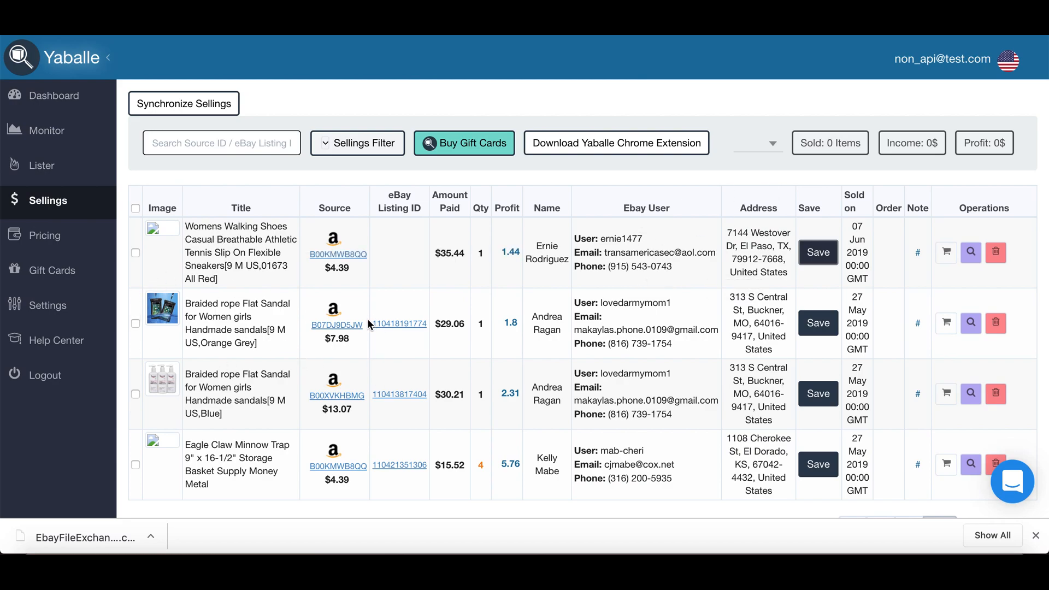
pyautogui.click(357, 143)
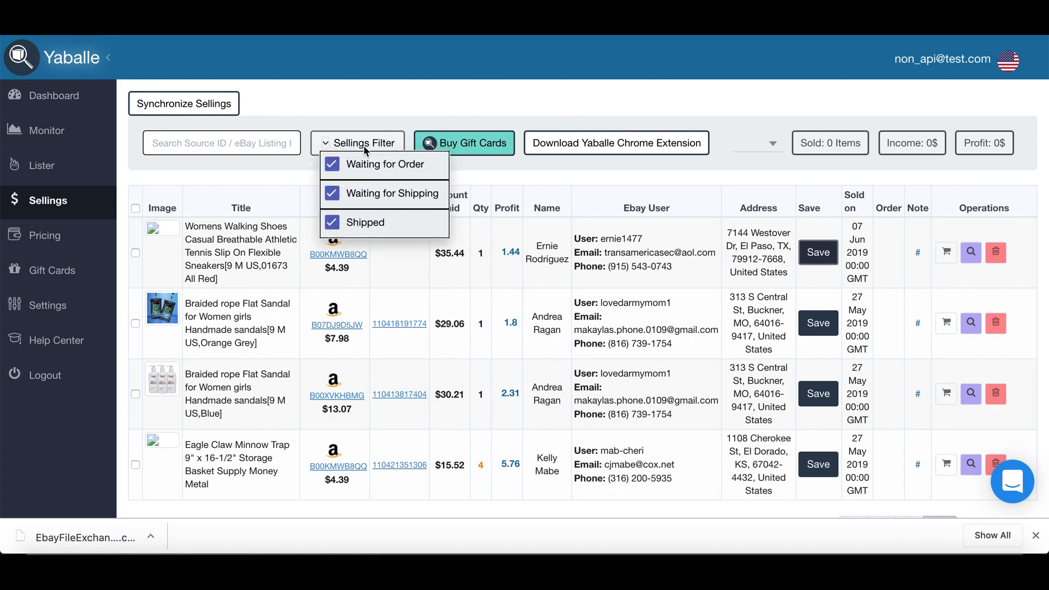
pyautogui.click(233, 143)
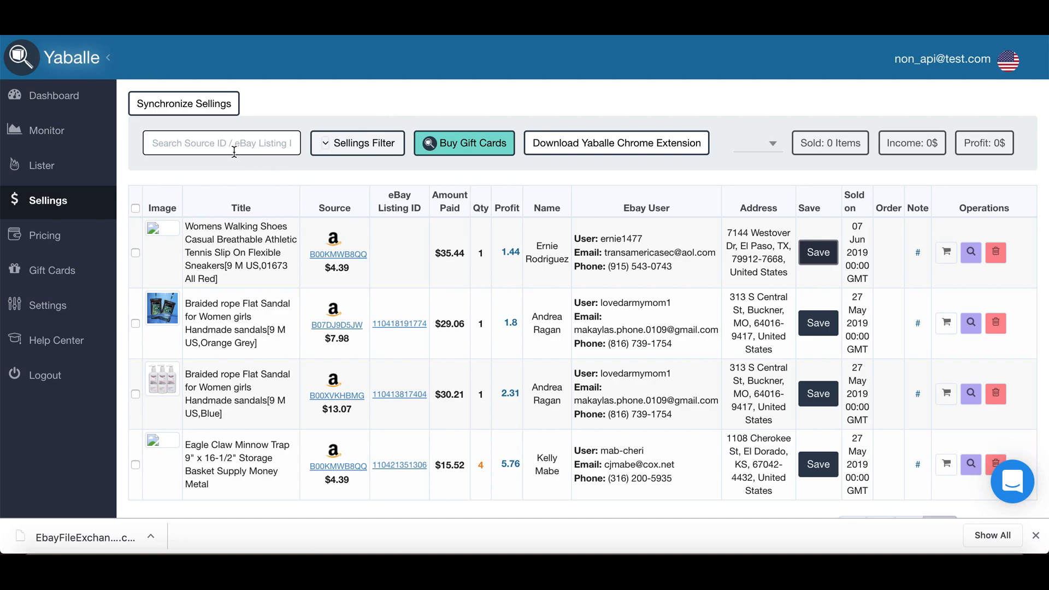
pyautogui.moveTo(308, 324)
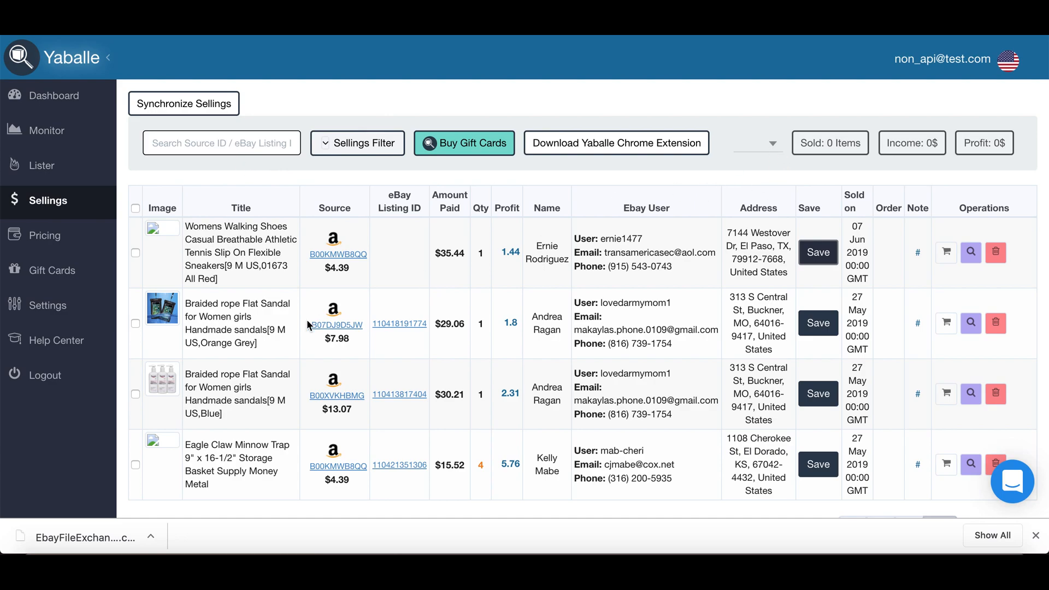
pyautogui.moveTo(177, 403)
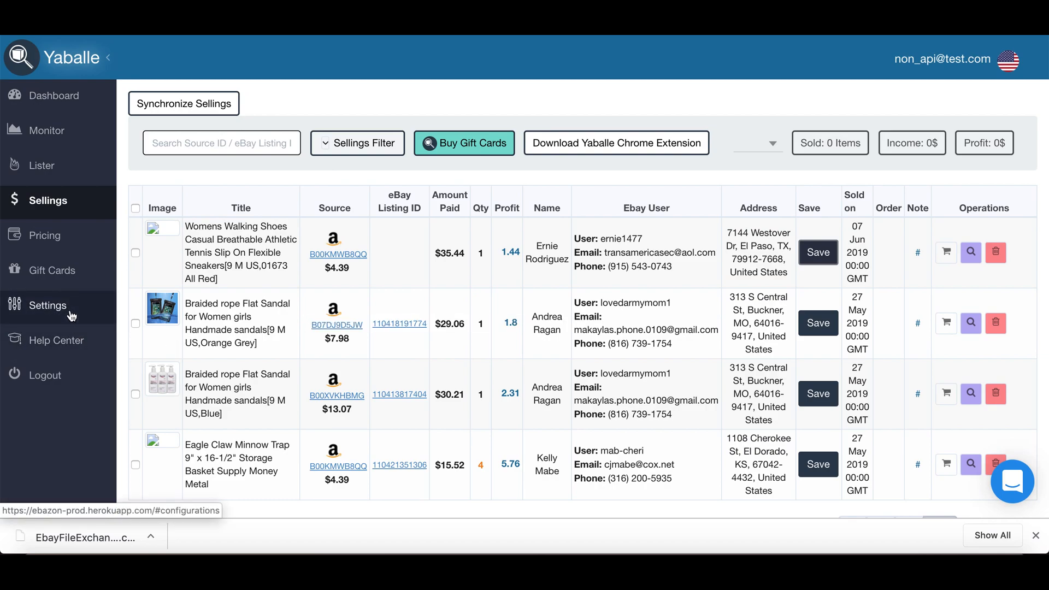
pyautogui.moveTo(64, 340)
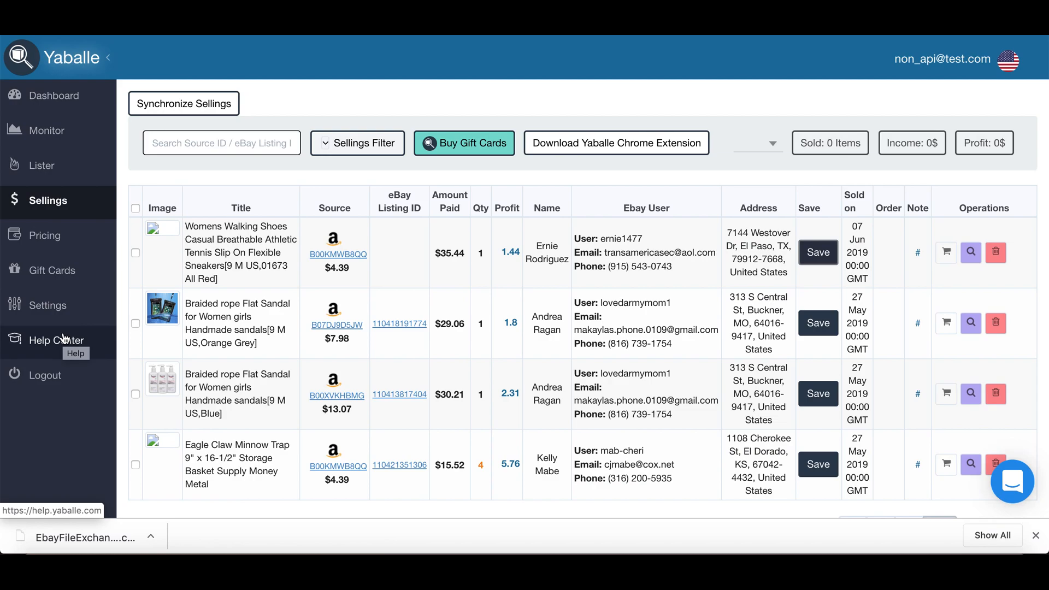
pyautogui.moveTo(473, 361)
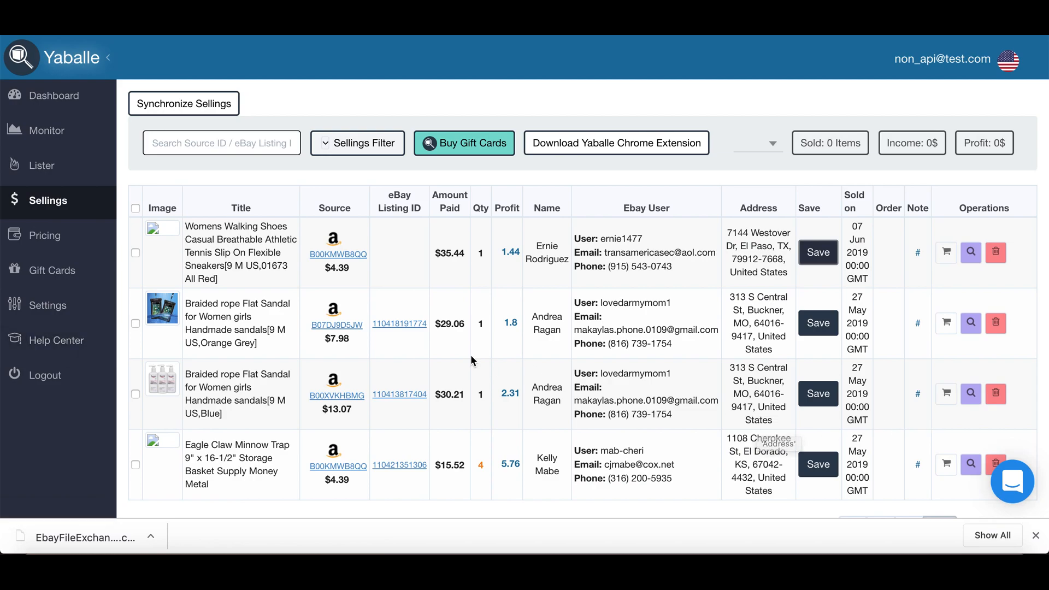
# - Browse the General settings, view the Amazon and AliExpress Filters tab, then return to the dashboard
pyautogui.click(49, 305)
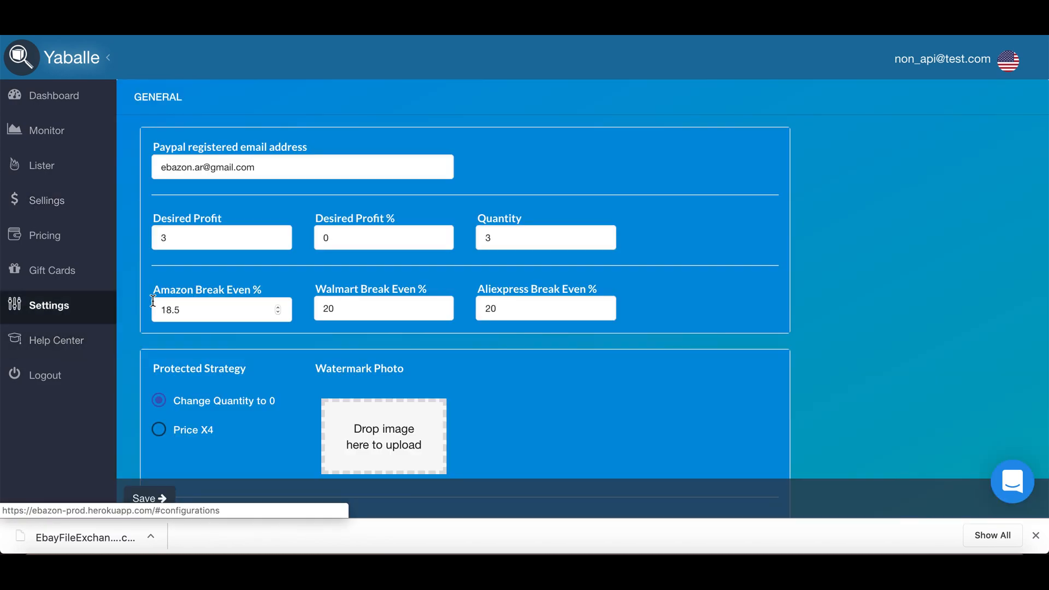
pyautogui.scroll(-3)
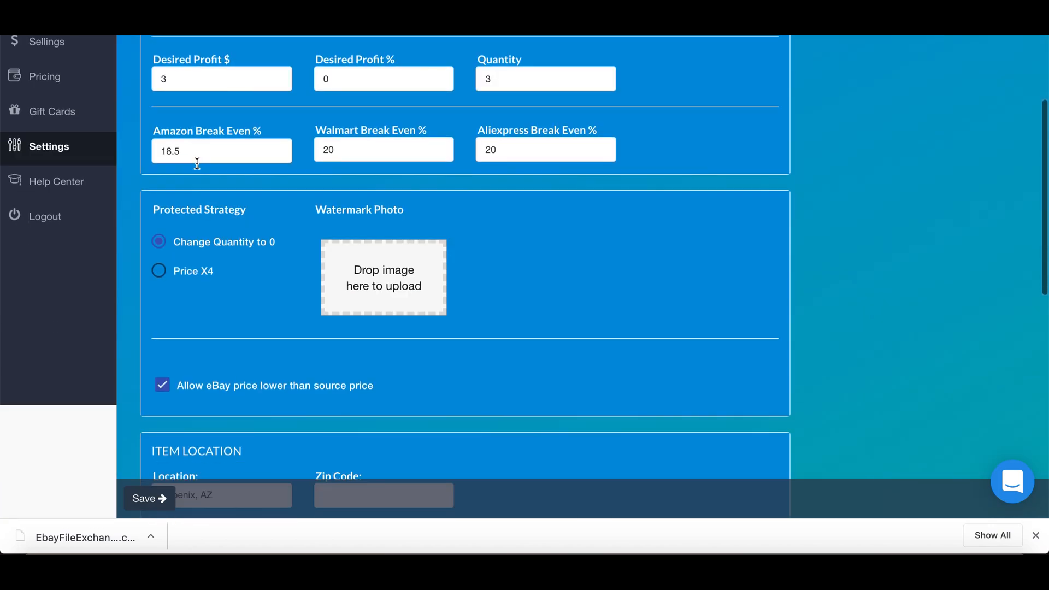
pyautogui.scroll(-3)
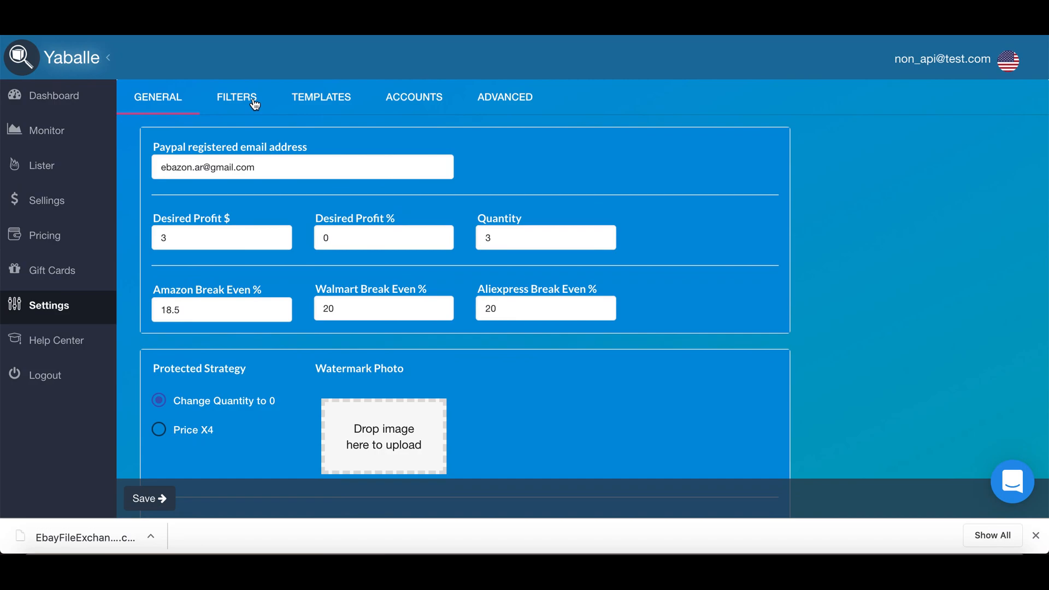
pyautogui.click(237, 98)
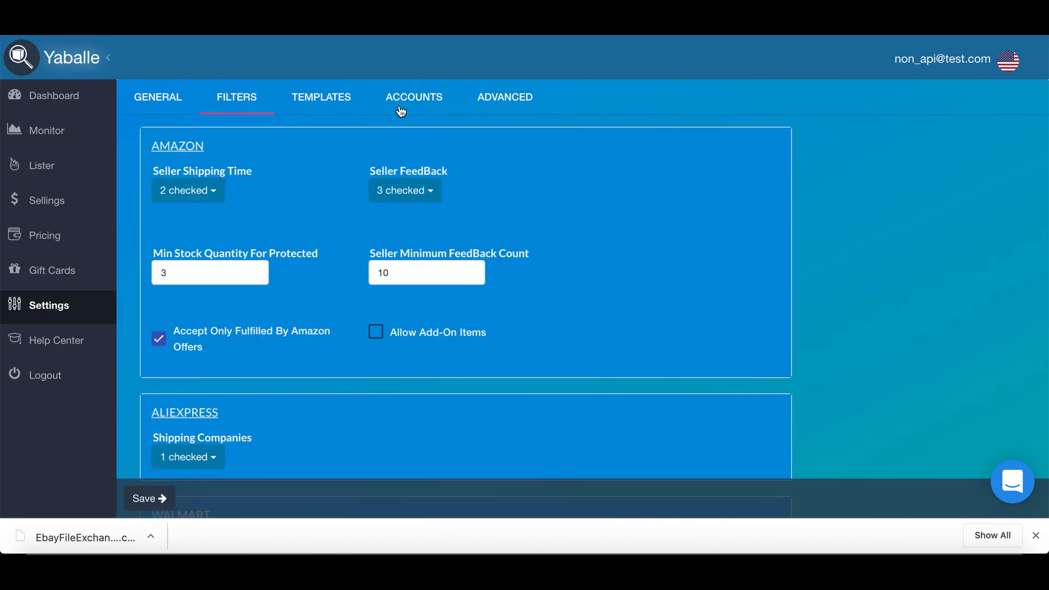
pyautogui.moveTo(180, 196)
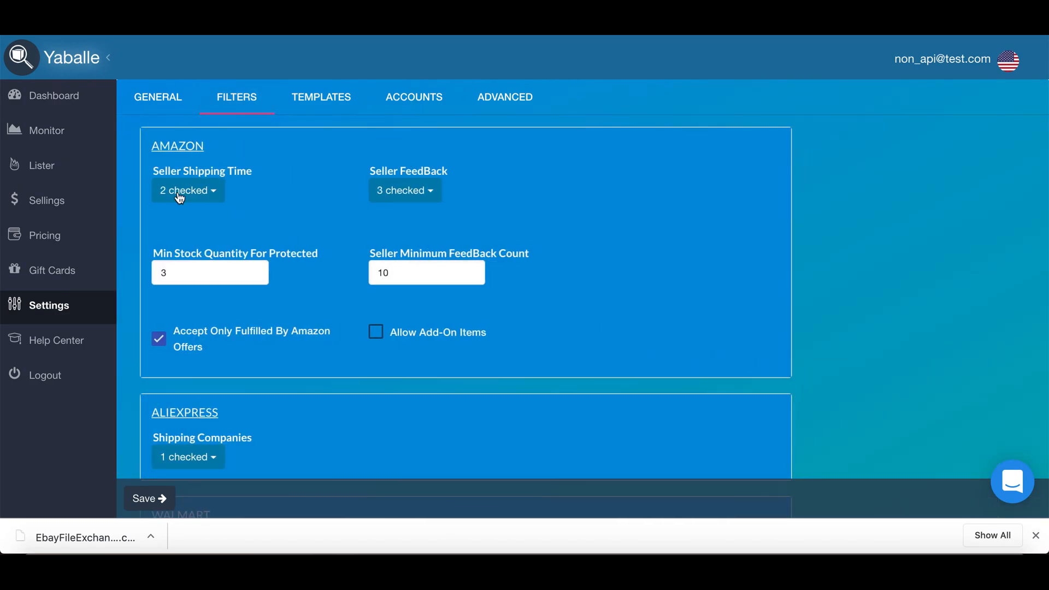
pyautogui.click(49, 95)
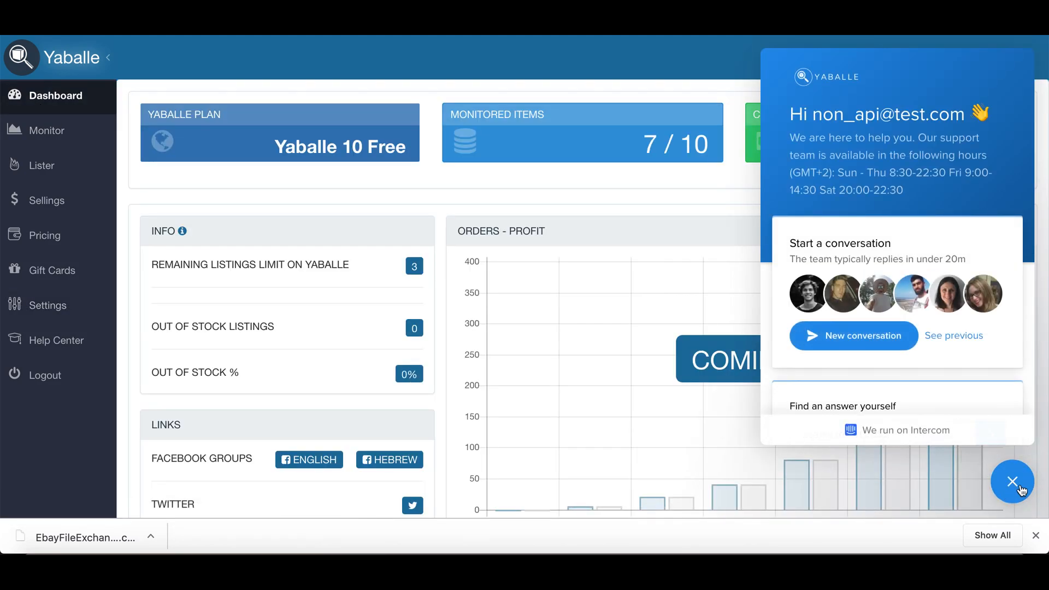
pyautogui.moveTo(883, 250)
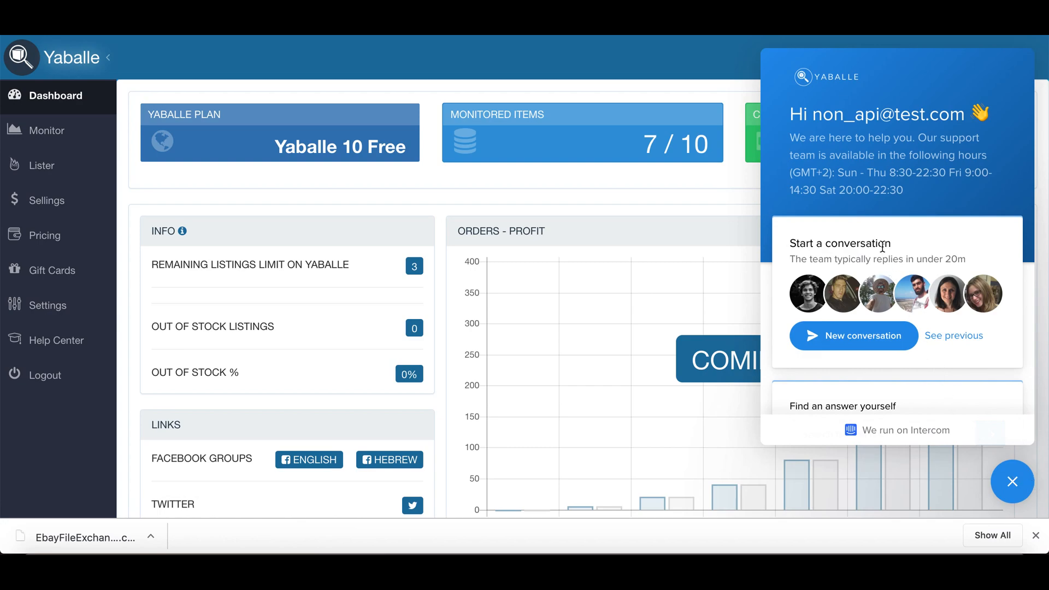
pyautogui.moveTo(894, 251)
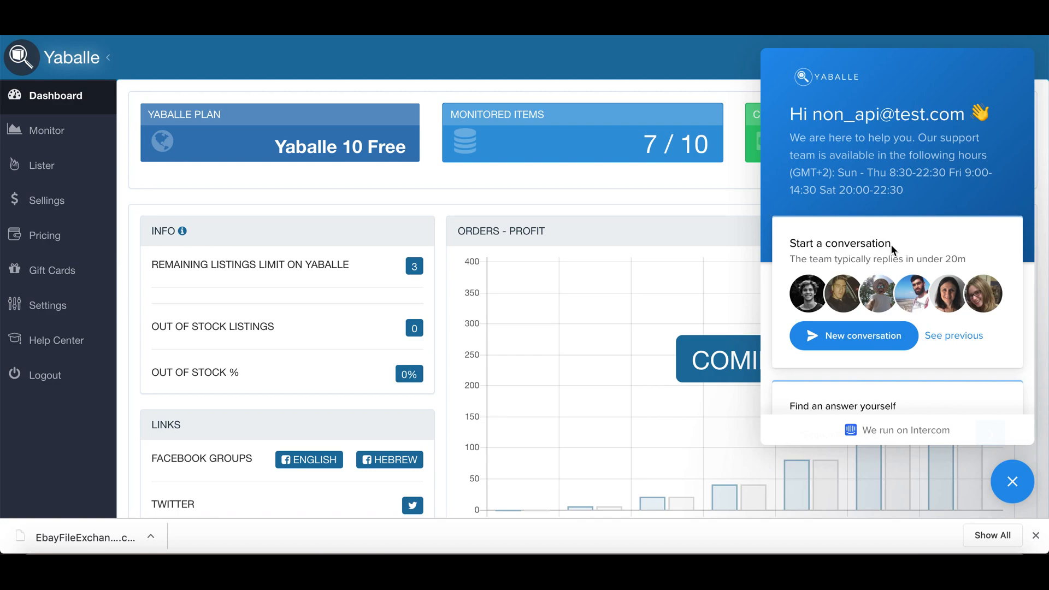
pyautogui.moveTo(788, 248)
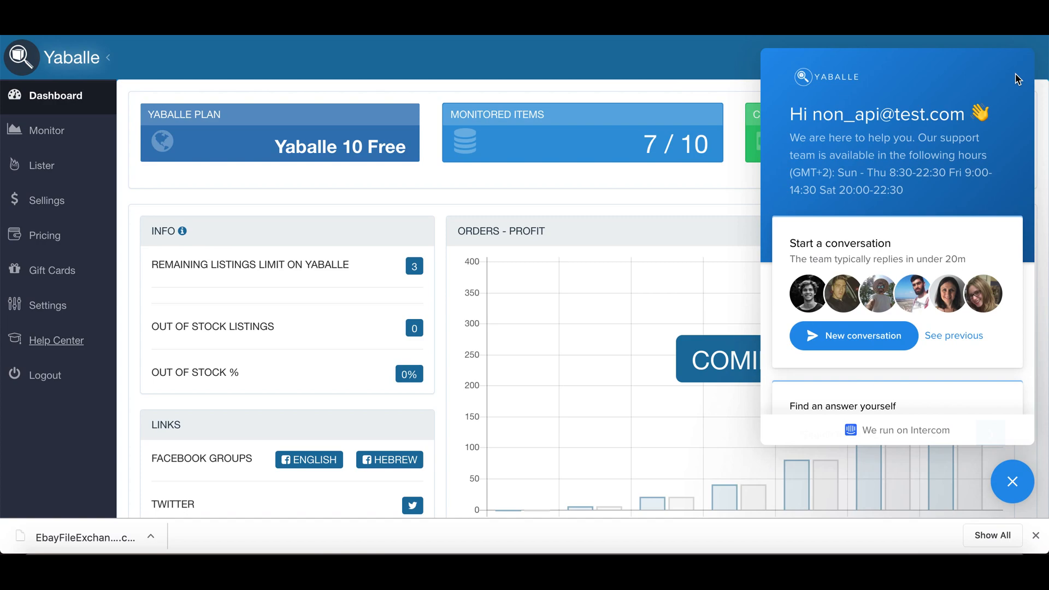
pyautogui.moveTo(885, 293)
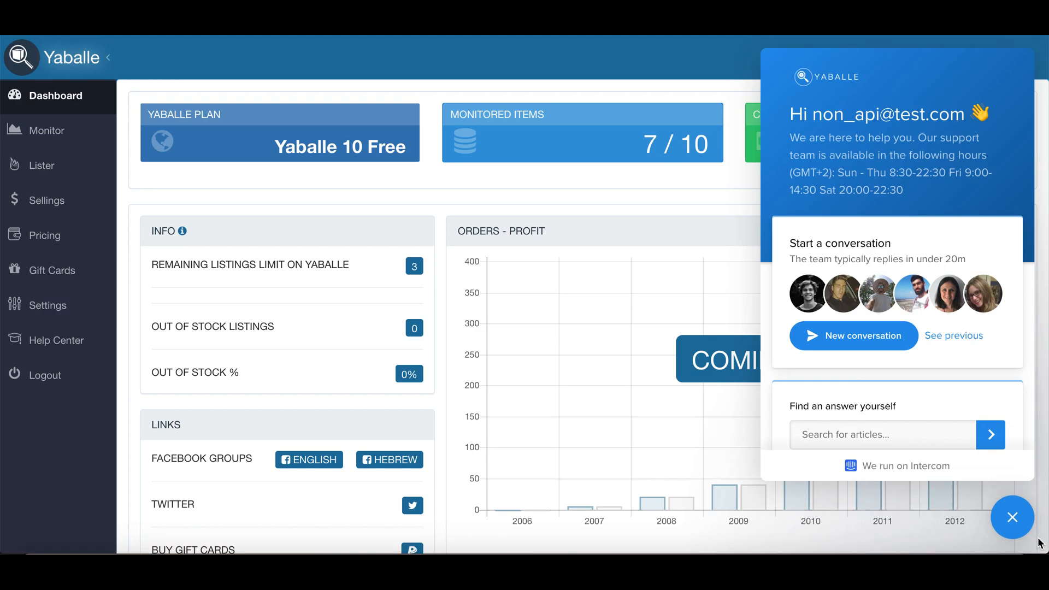
# - Close the support chat, leaving the dashboard with the 10 Free plan and 7/10 monitored items
pyautogui.click(1013, 517)
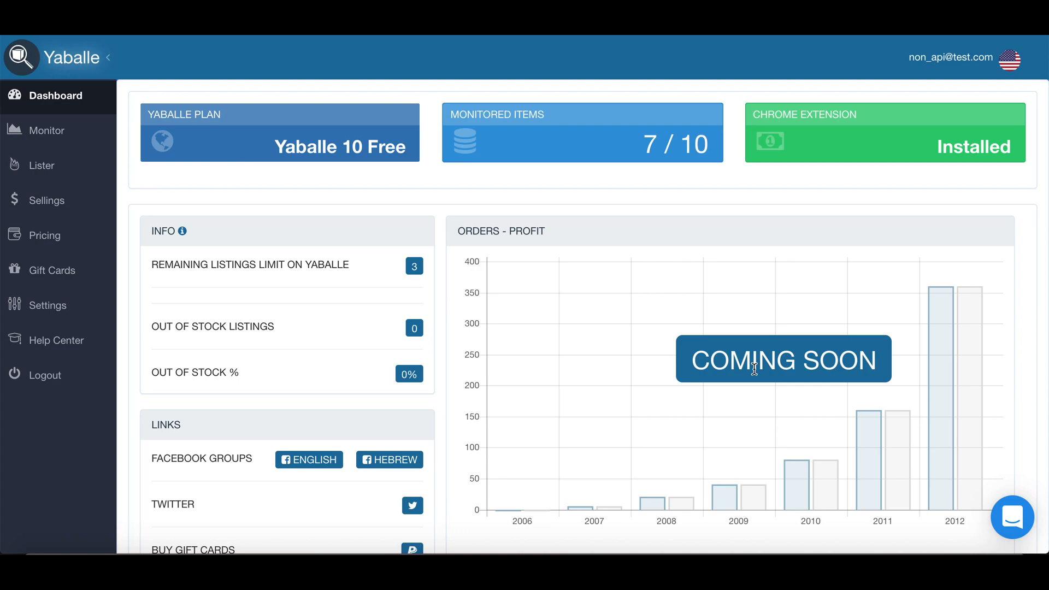
pyautogui.moveTo(720, 365)
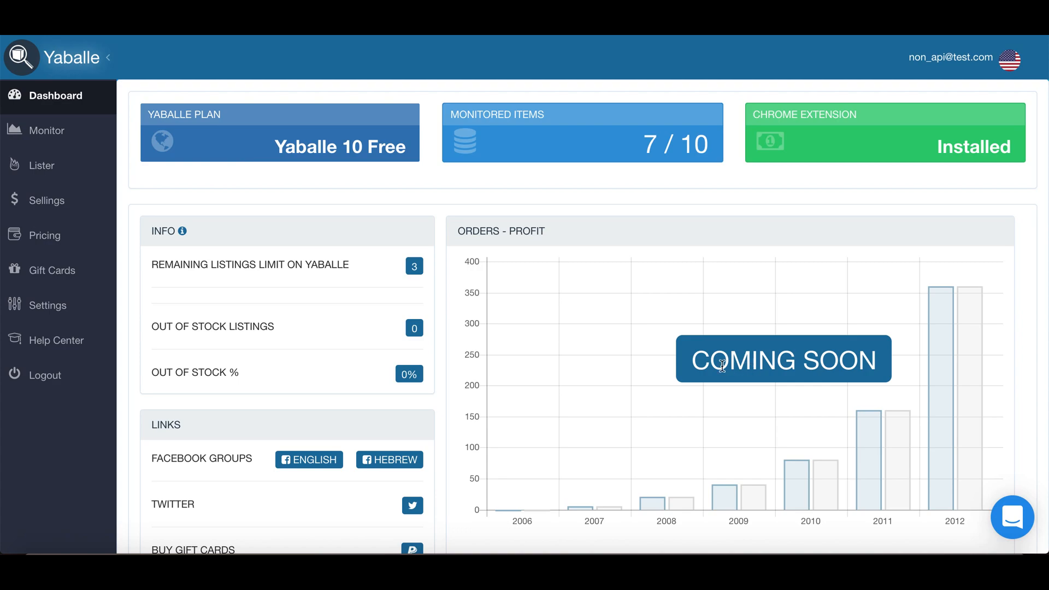
pyautogui.moveTo(703, 365)
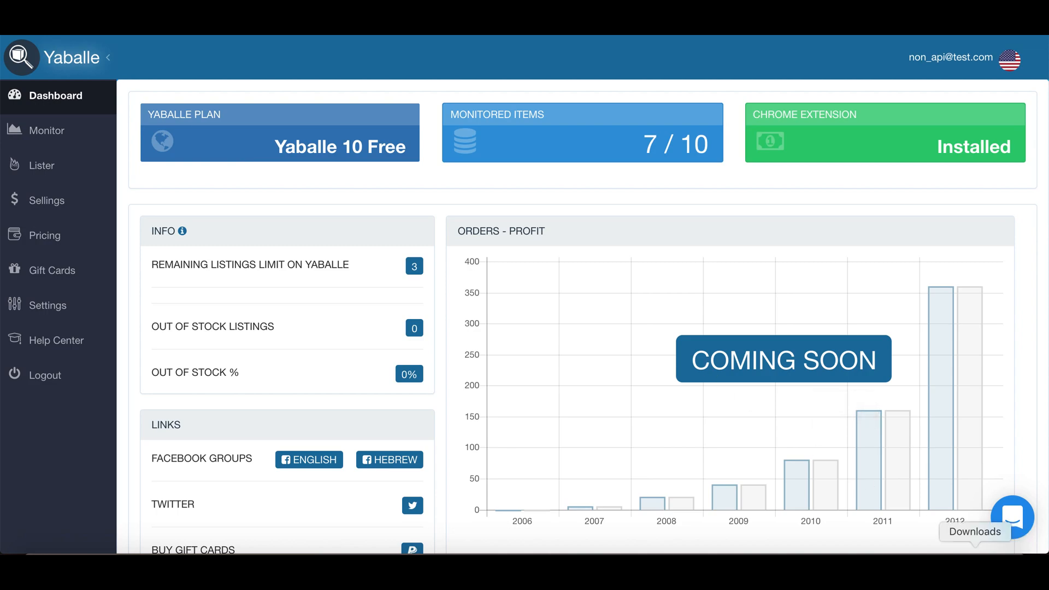
pyautogui.moveTo(916, 372)
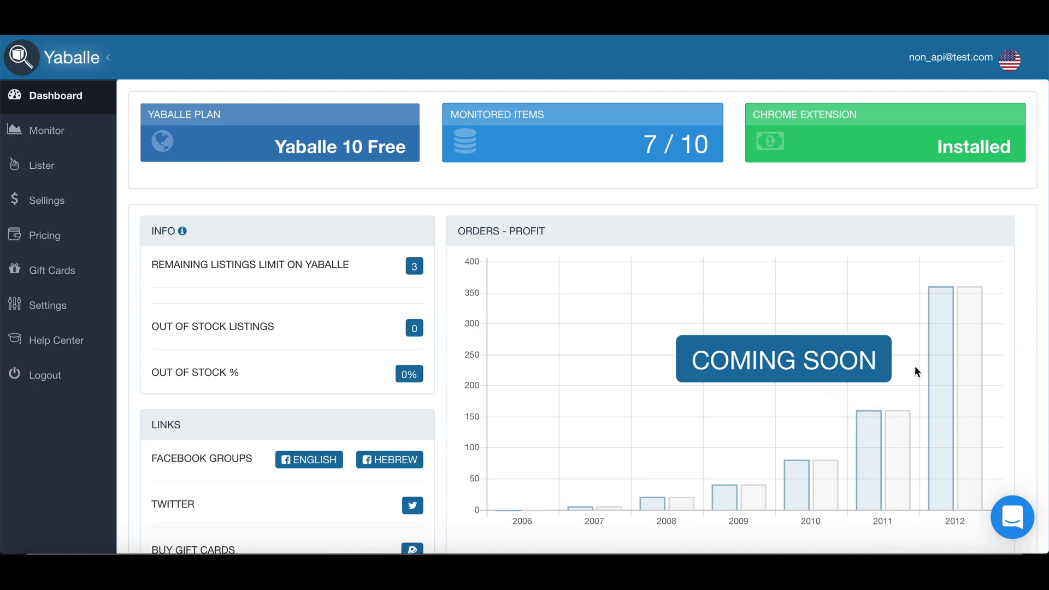
pyautogui.moveTo(918, 346)
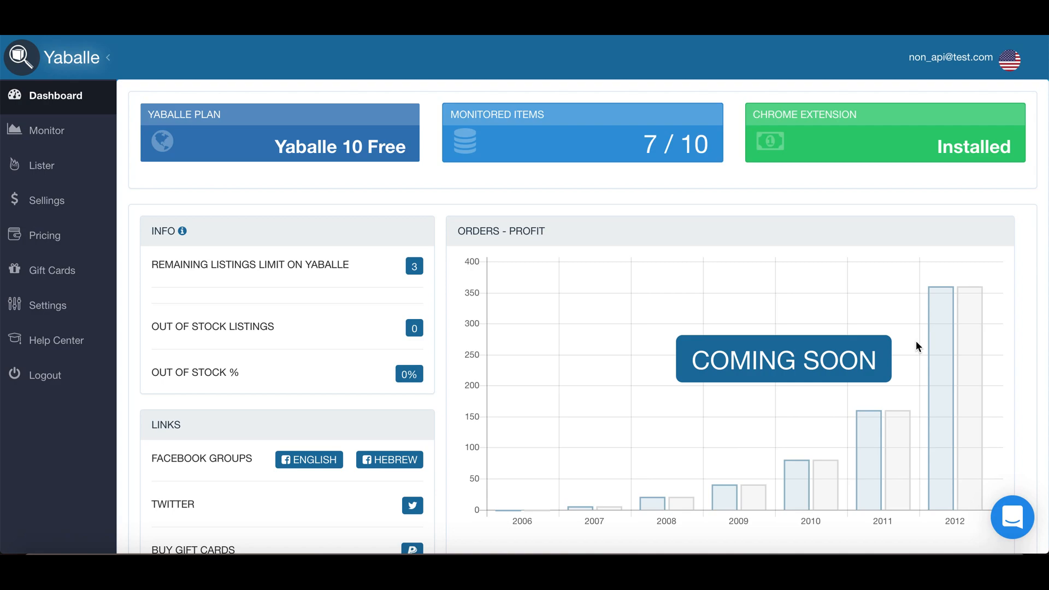